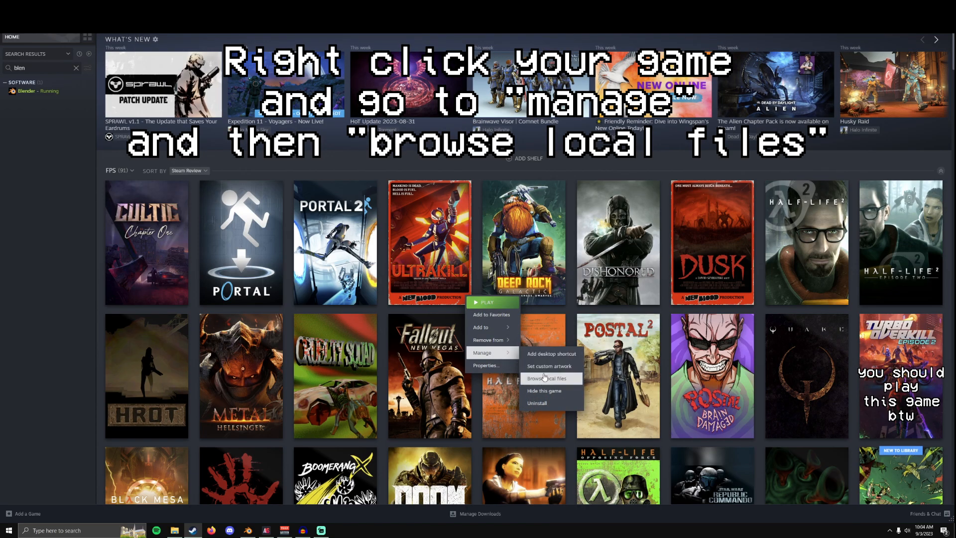
- Browse ULTRAKILL's local installed files from the Steam library
{"action": "left_click", "coordinate": [543, 378]}
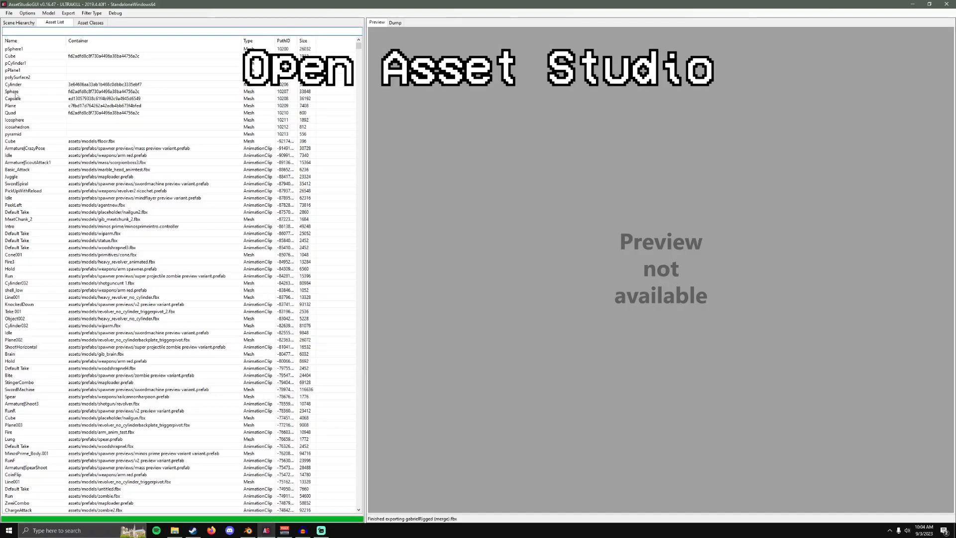
{"action": "left_click", "coordinate": [8, 13]}
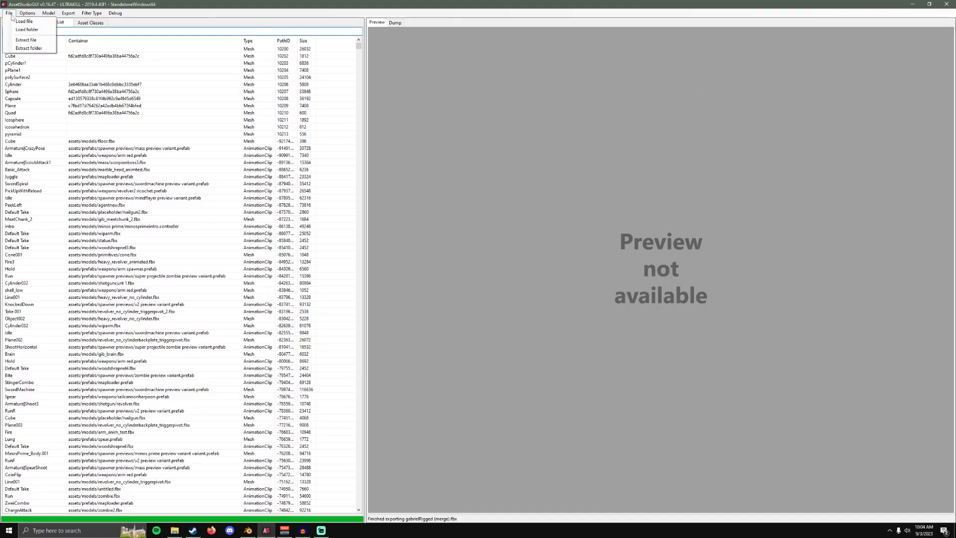
{"action": "left_click", "coordinate": [27, 30]}
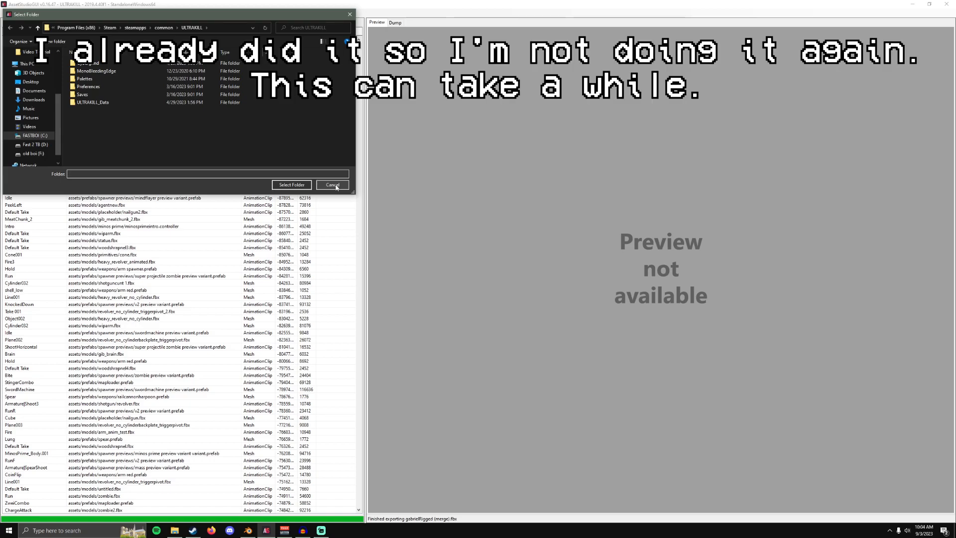
{"action": "left_click", "coordinate": [333, 184]}
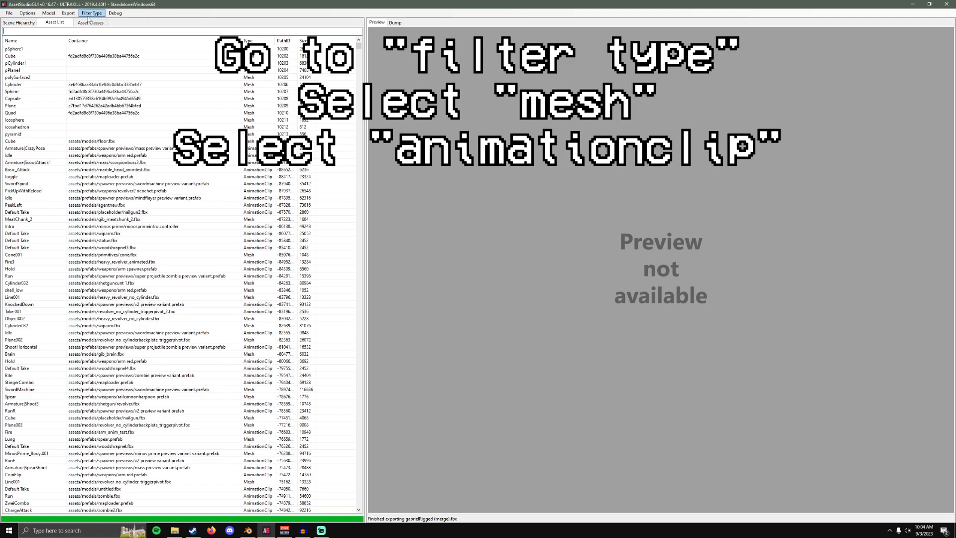
- Filter assets to Mesh, find the Gabriel body mesh and jump to it in the scene hierarchy
{"action": "left_click", "coordinate": [91, 13]}
{"action": "type", "text": "body"}
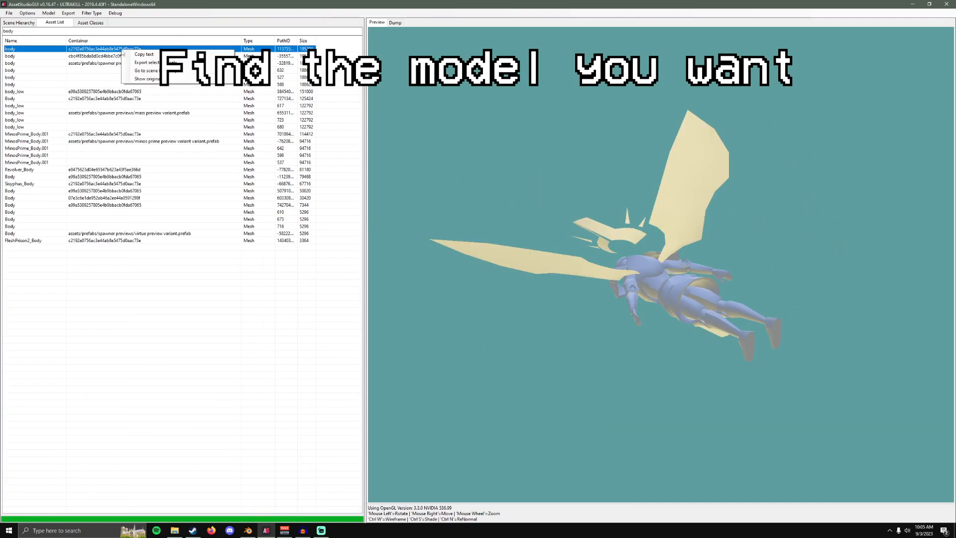
{"action": "mouse_move", "coordinate": [155, 70]}
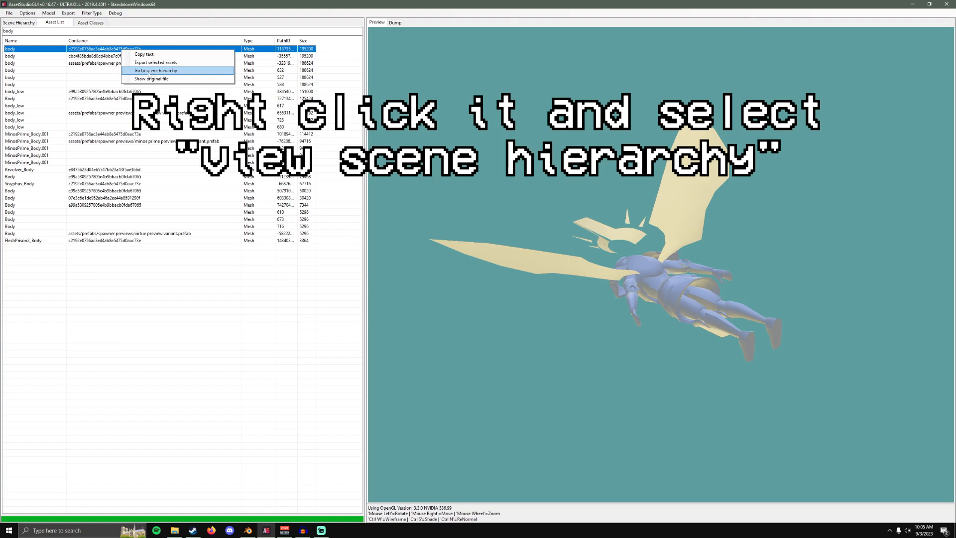
{"action": "left_click", "coordinate": [154, 71]}
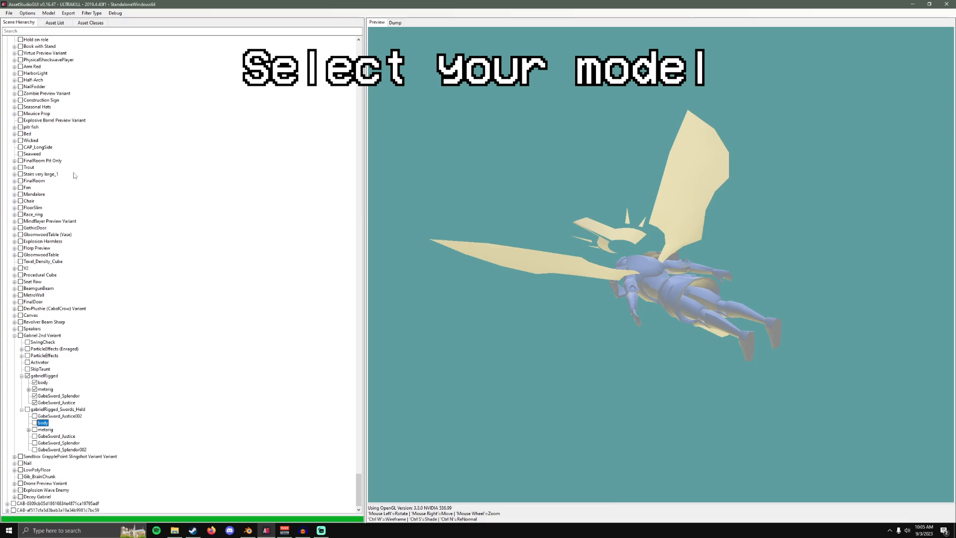
- Filter the asset list to AnimationClip and search for 'outro' to find Outro2nd
{"action": "left_click", "coordinate": [55, 23]}
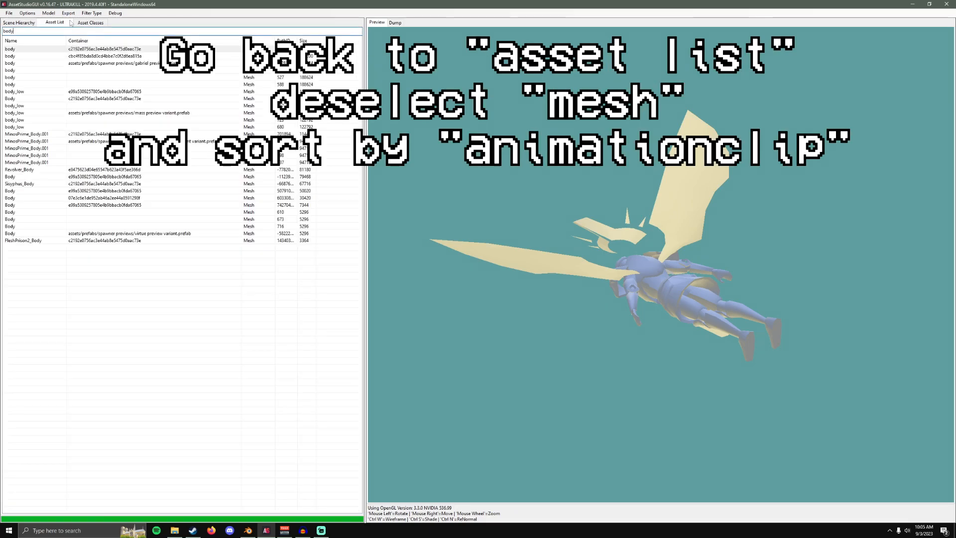
{"action": "left_click", "coordinate": [91, 13]}
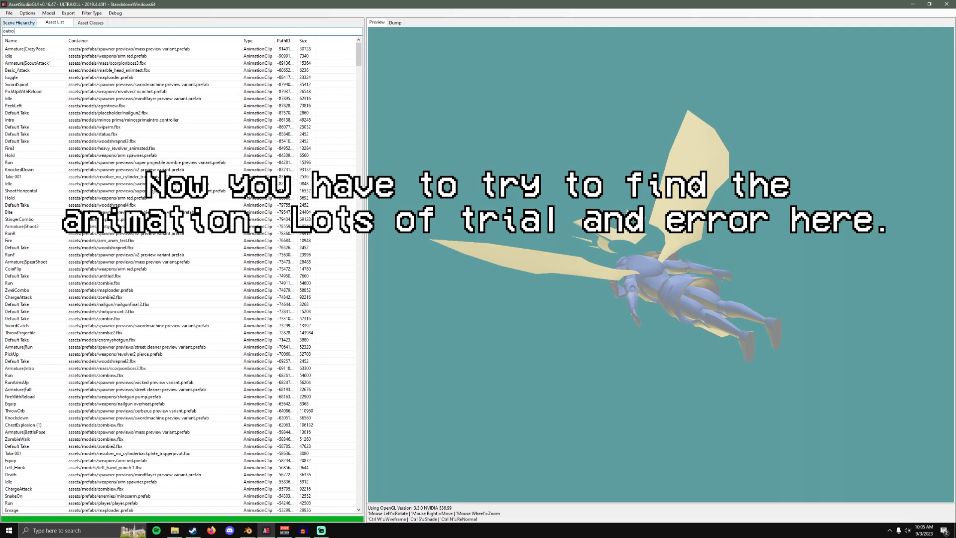
{"action": "type", "text": "outro"}
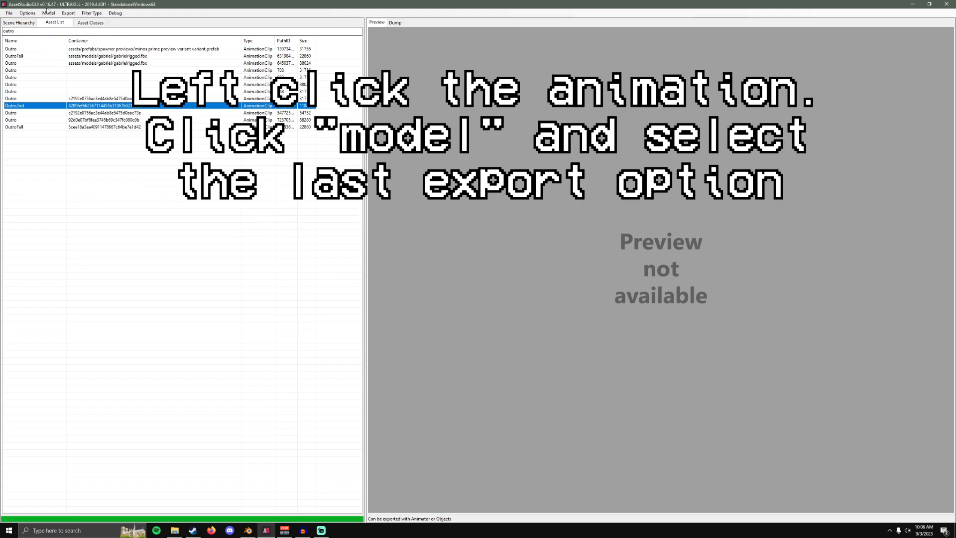
- Export gabrielRigged merged with the Outro2nd clip as FBX into the Video Tutorial folder
{"action": "left_click", "coordinate": [48, 13]}
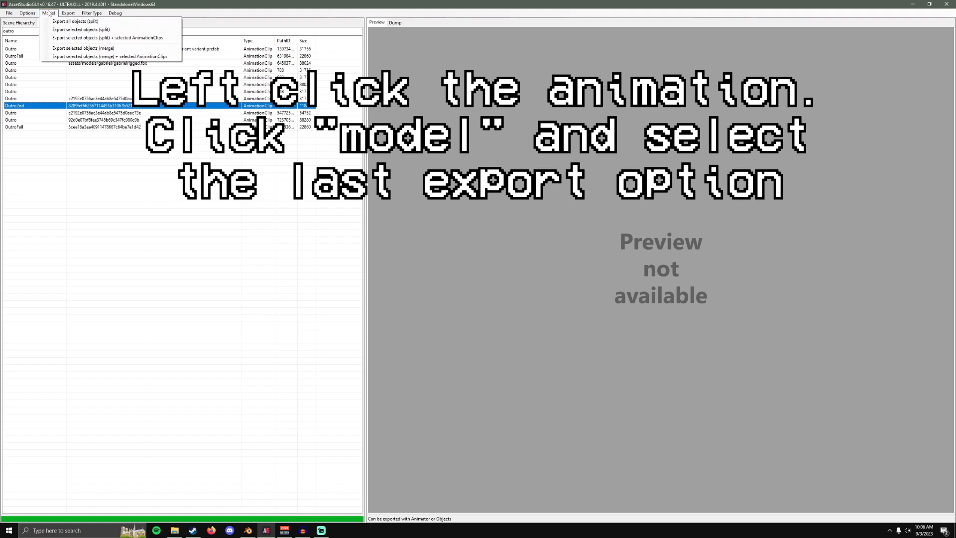
{"action": "mouse_move", "coordinate": [109, 57]}
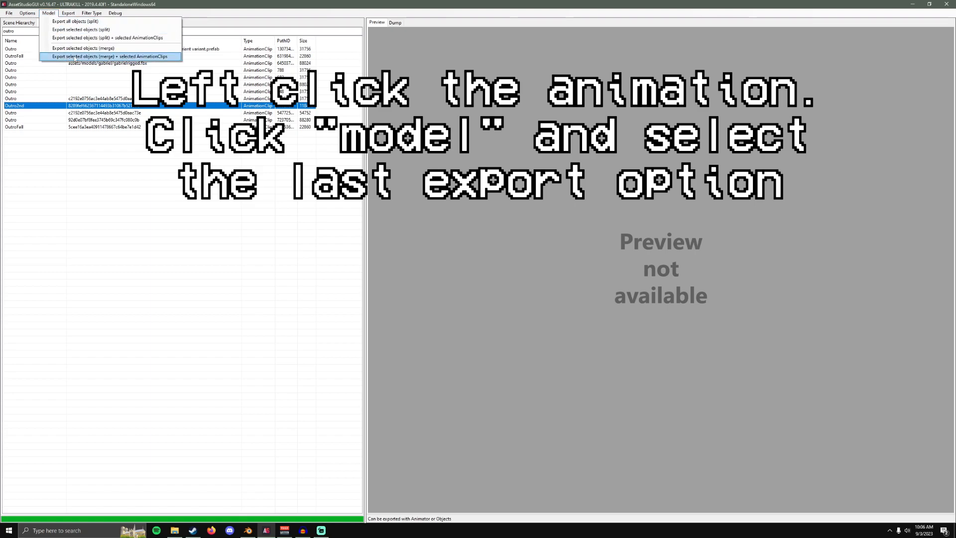
{"action": "left_click", "coordinate": [109, 57]}
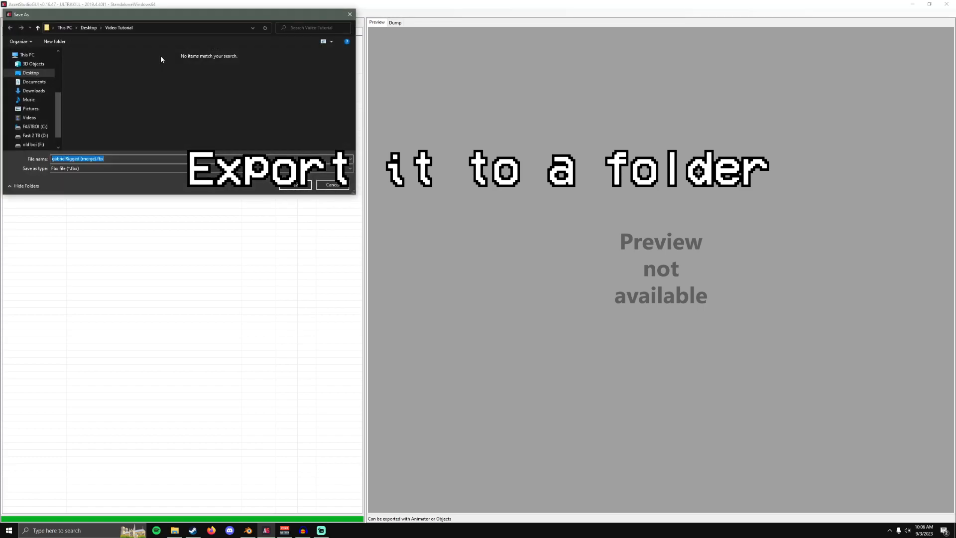
{"action": "mouse_move", "coordinate": [150, 57]}
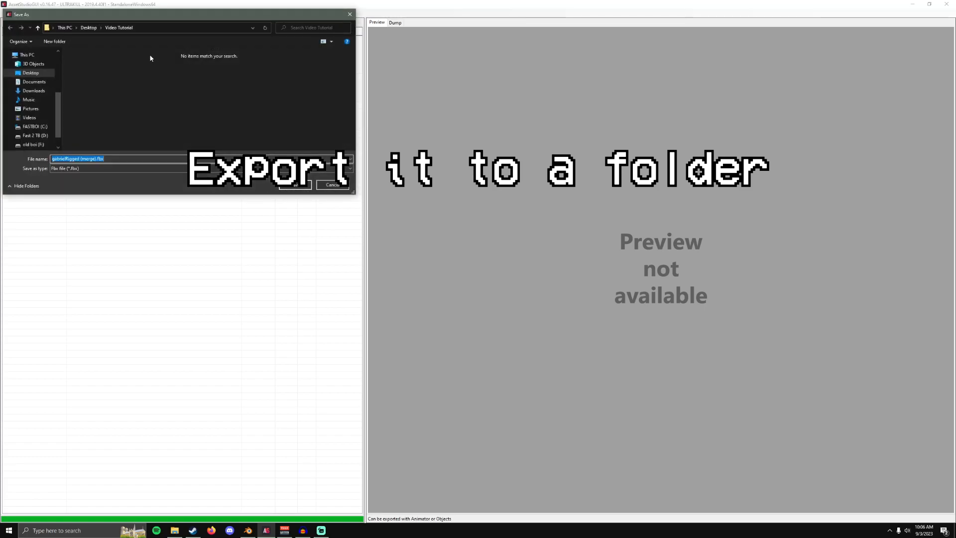
{"action": "left_click", "coordinate": [294, 184]}
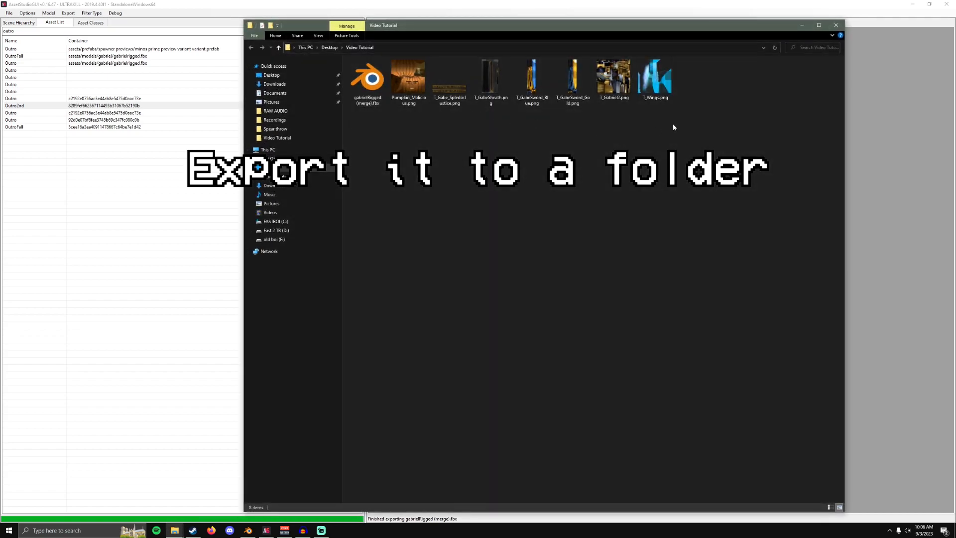
{"action": "left_click", "coordinate": [247, 530]}
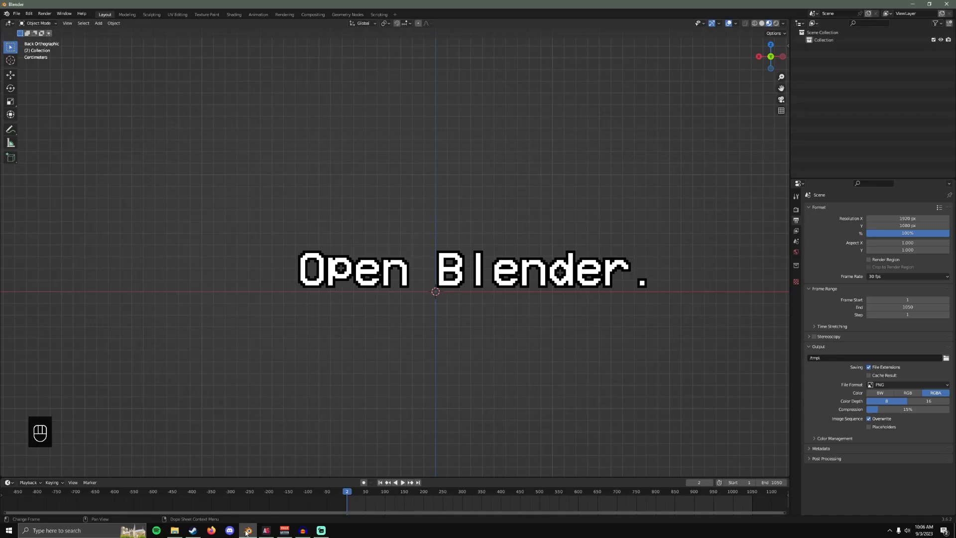
- Bring up Blender's File > Import format list to reach the FBX importer
{"action": "left_click", "coordinate": [17, 13]}
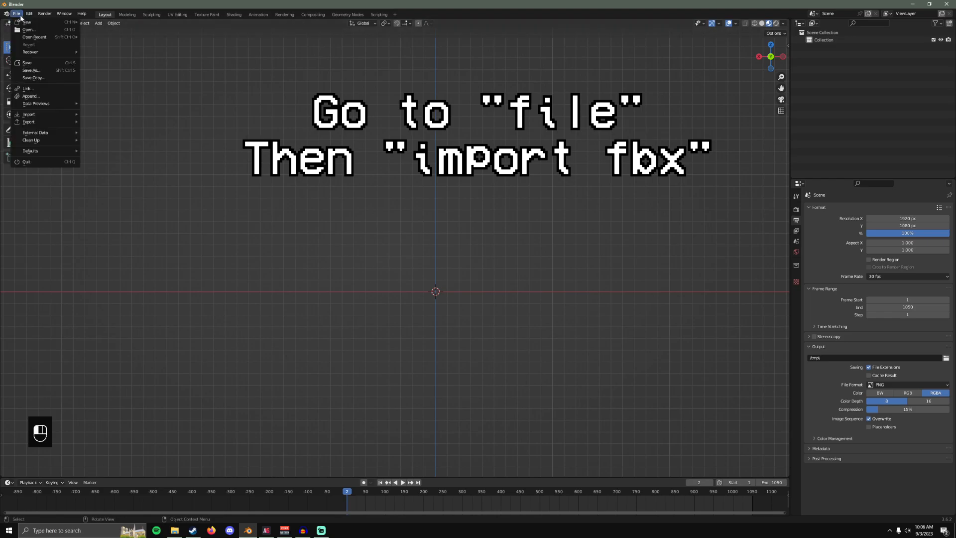
{"action": "left_click", "coordinate": [29, 114]}
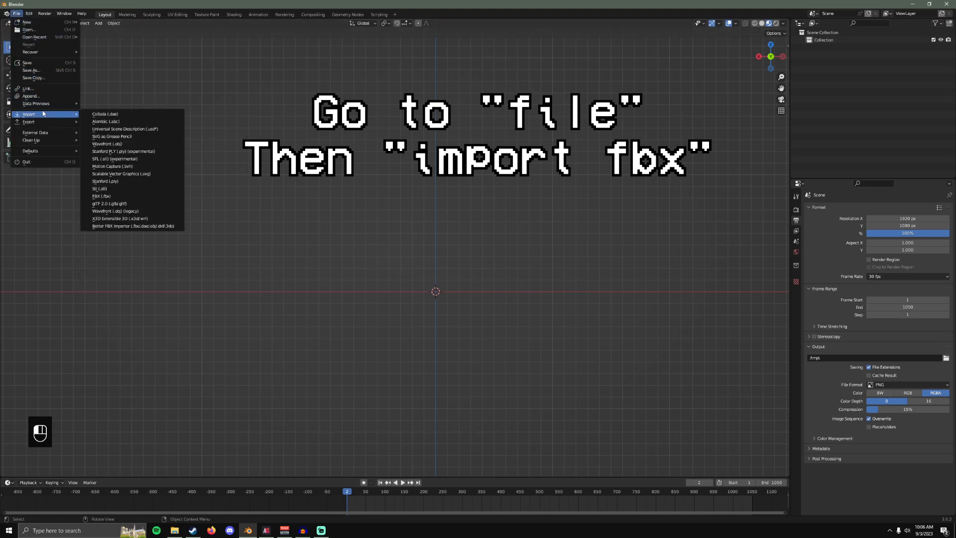
{"action": "mouse_move", "coordinate": [100, 196]}
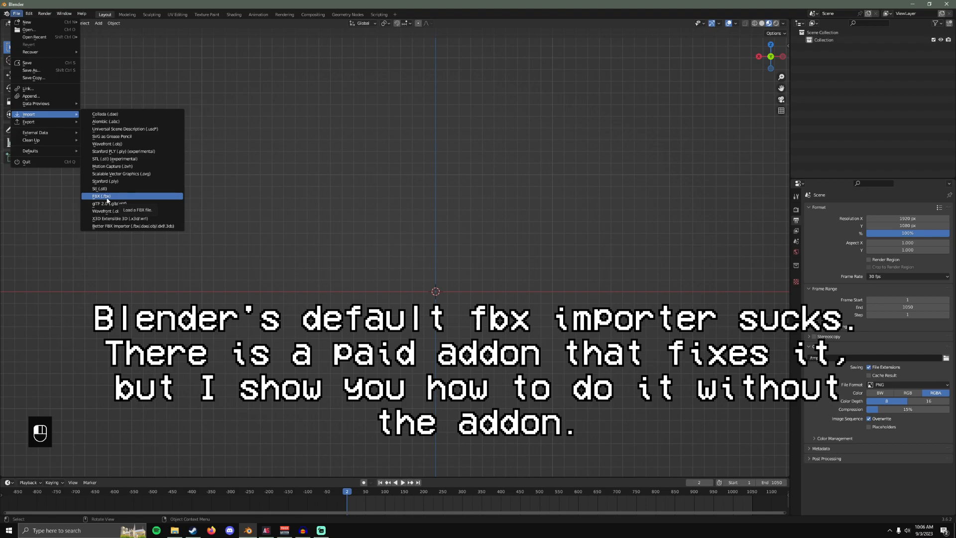
{"action": "mouse_move", "coordinate": [132, 225]}
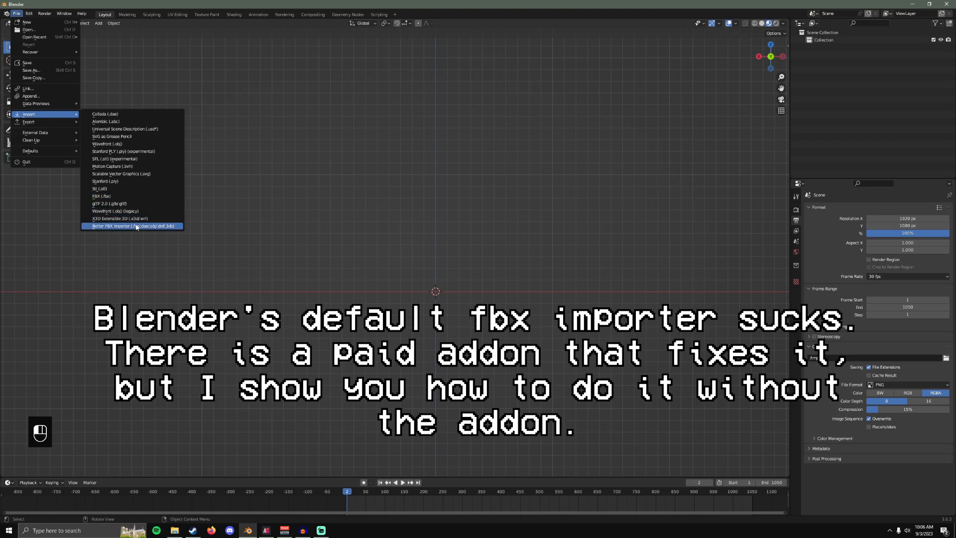
{"action": "mouse_move", "coordinate": [133, 226]}
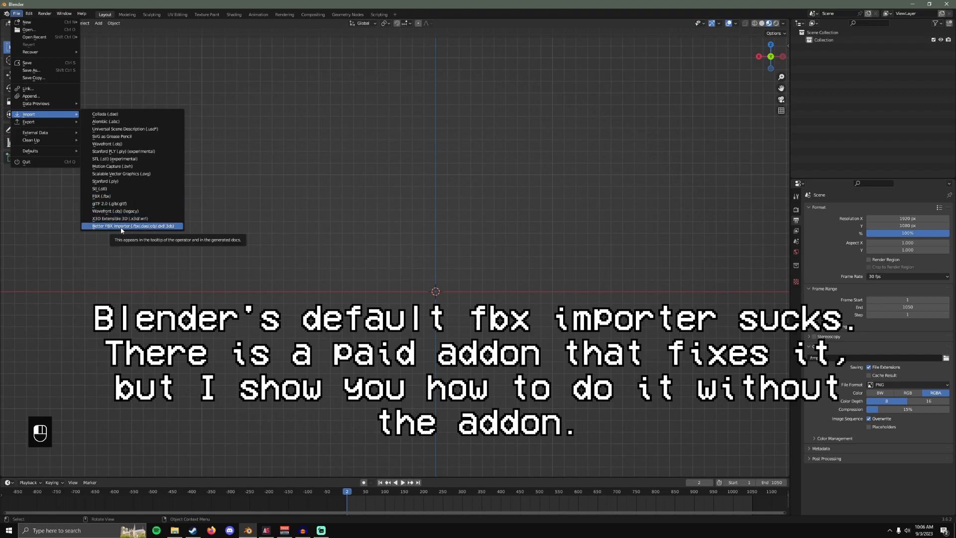
{"action": "mouse_move", "coordinate": [98, 230]}
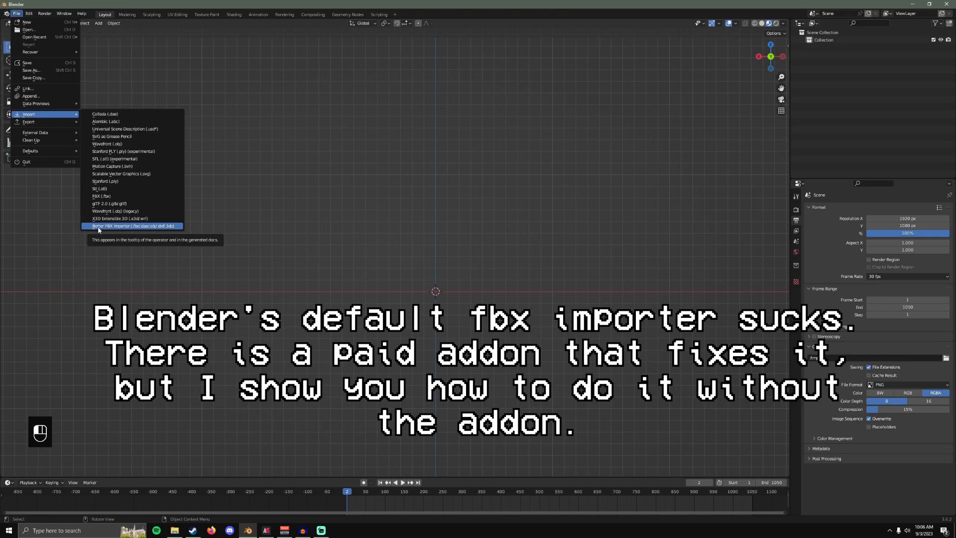
{"action": "mouse_move", "coordinate": [99, 227]}
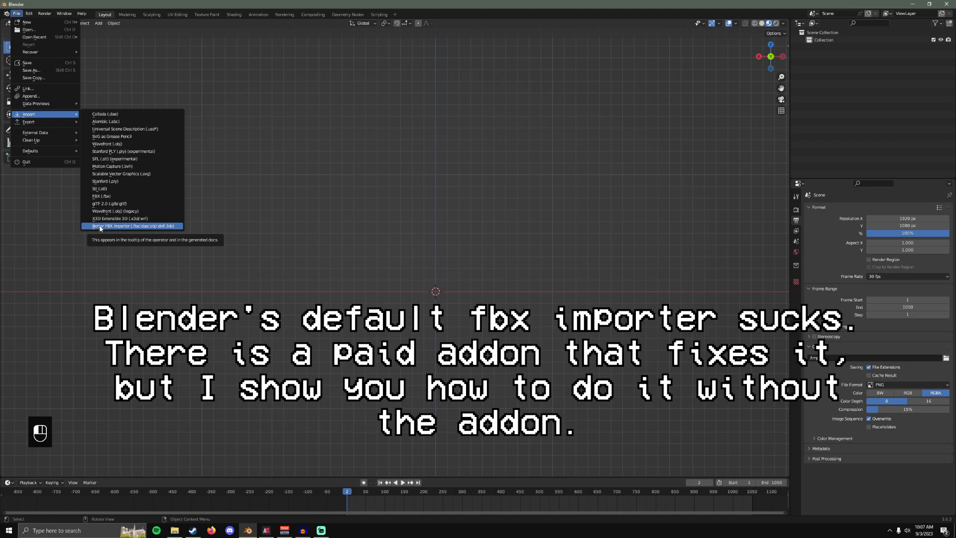
{"action": "mouse_move", "coordinate": [110, 203]}
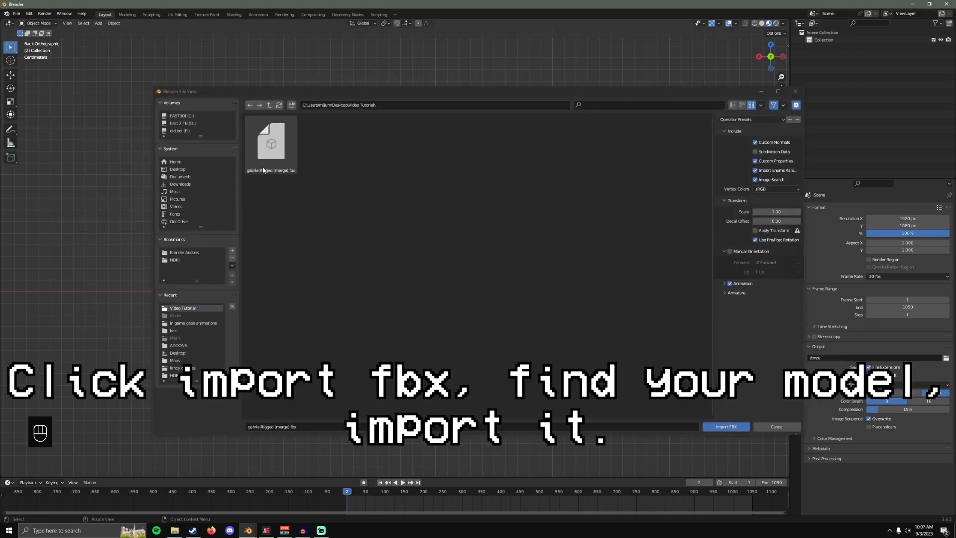
- Import gabrielRigged (merge).fbx with its rig and animation into the scene
{"action": "left_click", "coordinate": [271, 142]}
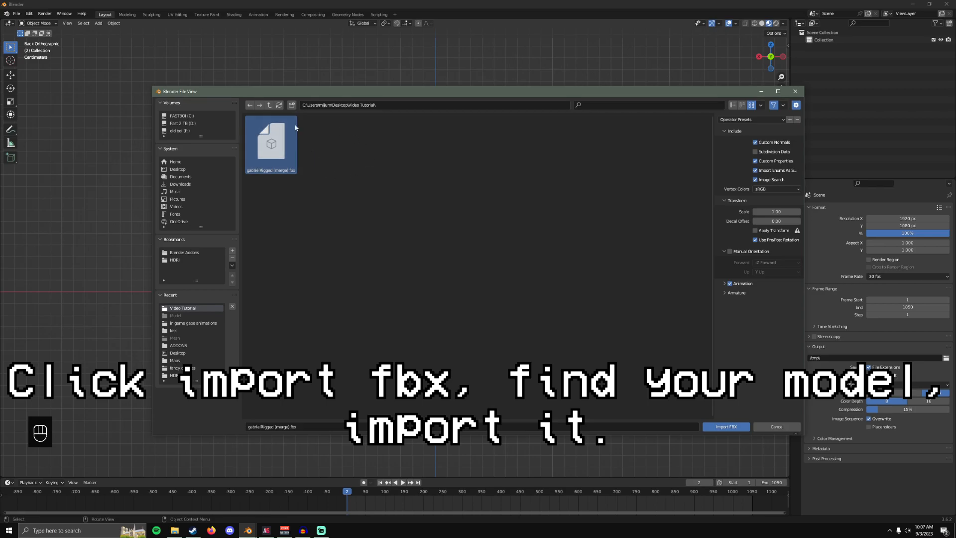
{"action": "mouse_move", "coordinate": [303, 162]}
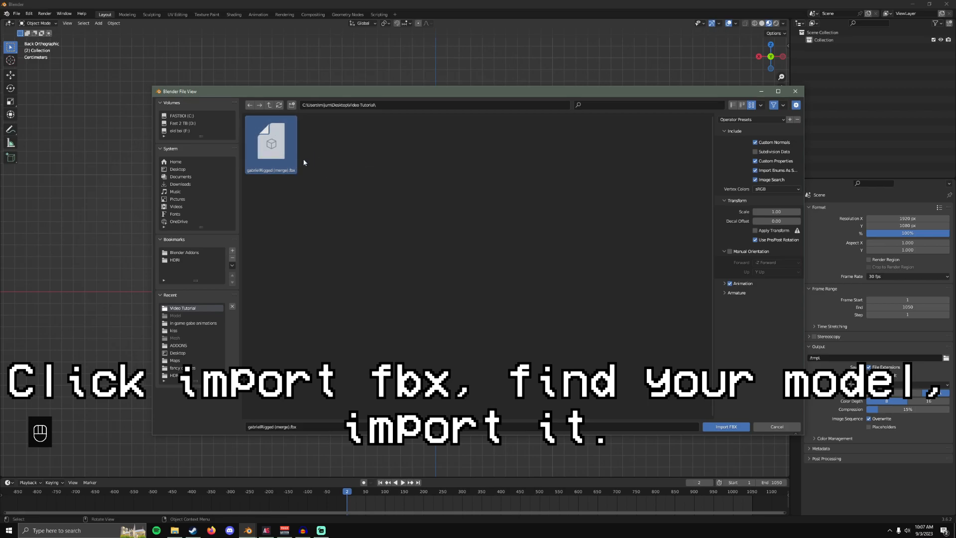
{"action": "left_click", "coordinate": [726, 427]}
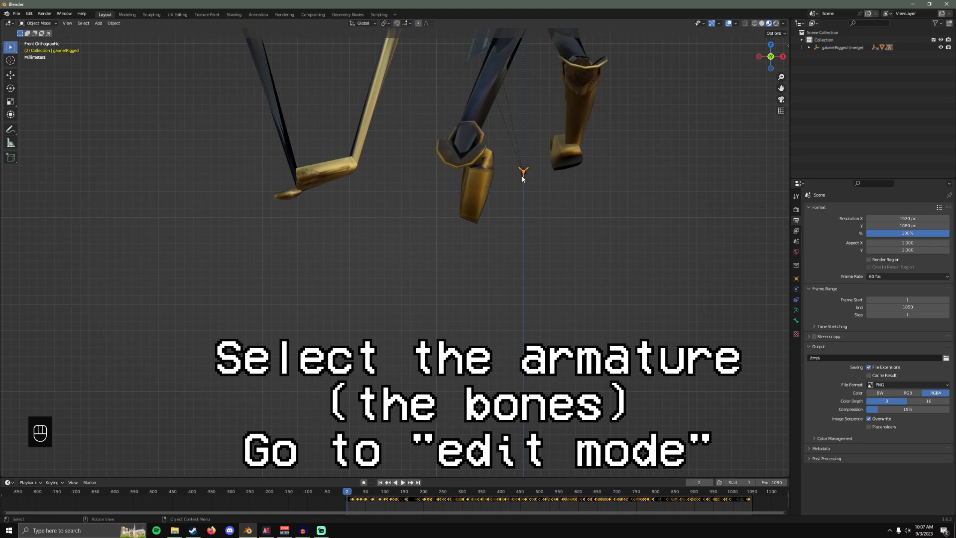
- Enter Edit Mode on the armature and enable Viewport Display > In Front so bones show through
{"action": "left_click", "coordinate": [38, 24]}
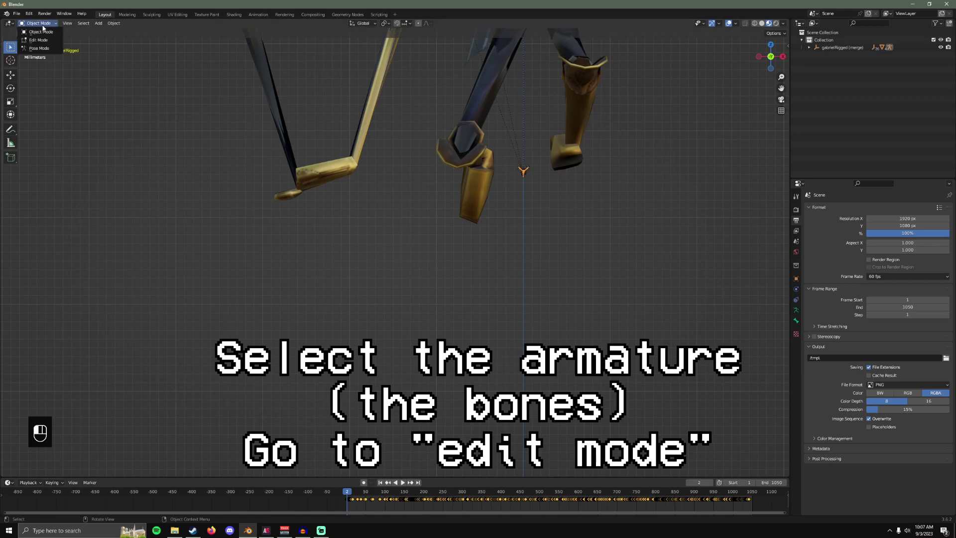
{"action": "left_click", "coordinate": [38, 39]}
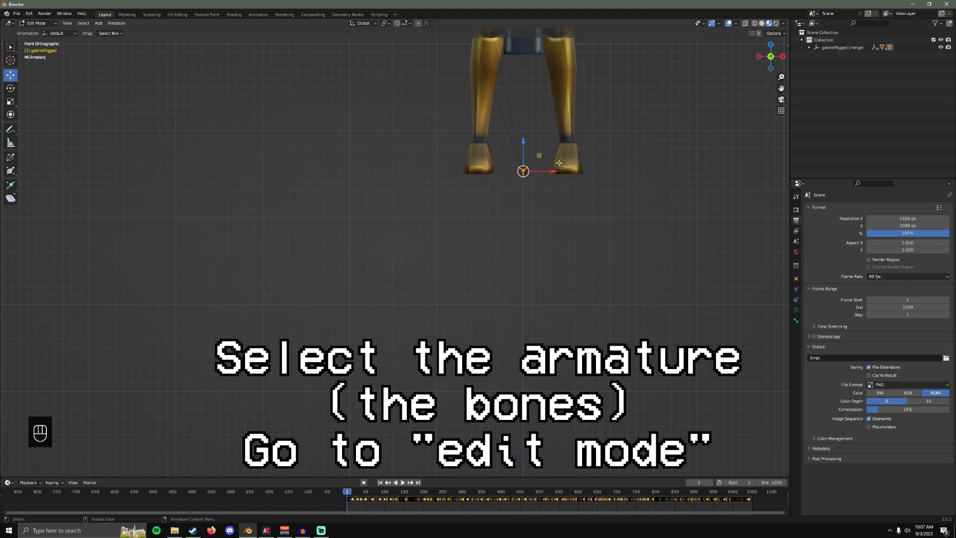
{"action": "key", "text": "s"}
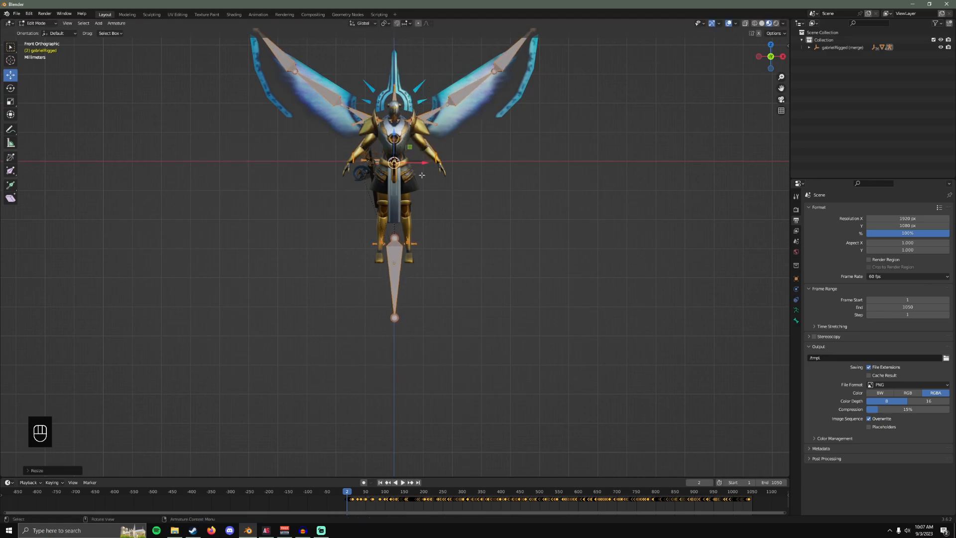
{"action": "mouse_move", "coordinate": [796, 279]}
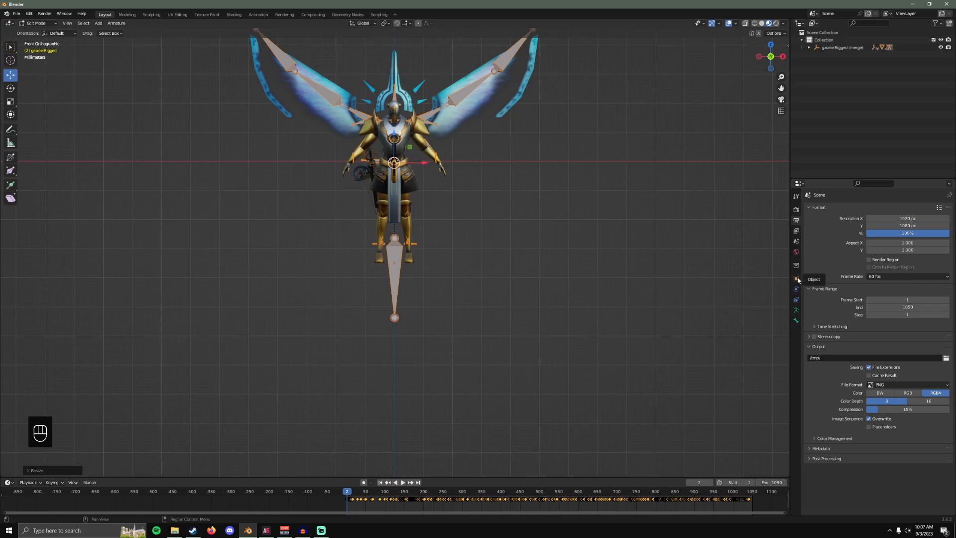
{"action": "left_click", "coordinate": [796, 288]}
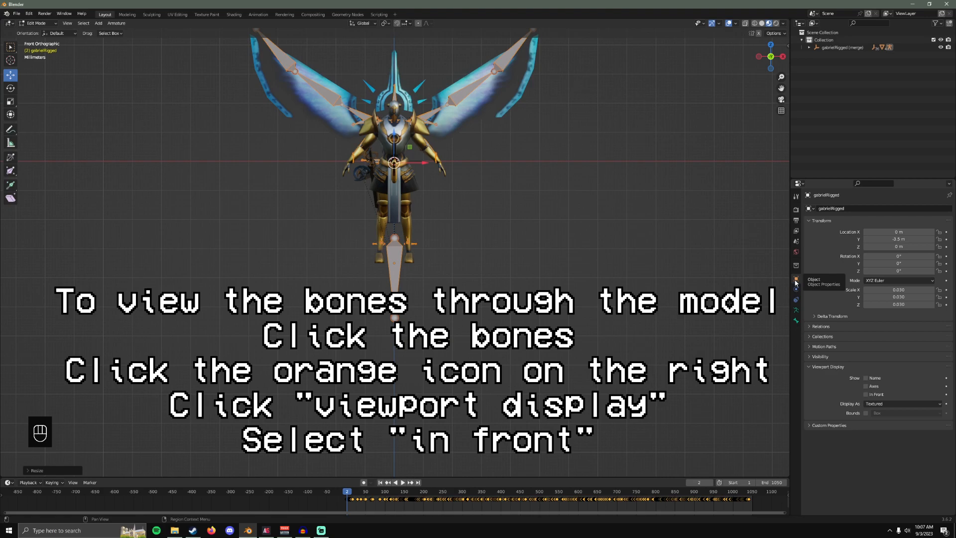
{"action": "left_click", "coordinate": [866, 394]}
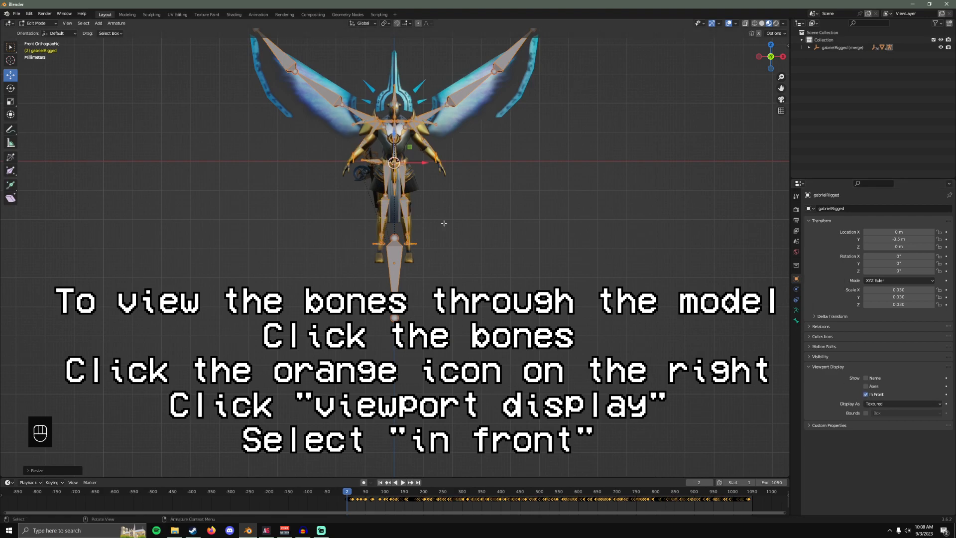
- Select all bones and move them to line up with Gabriel's body
{"action": "key", "text": "s"}
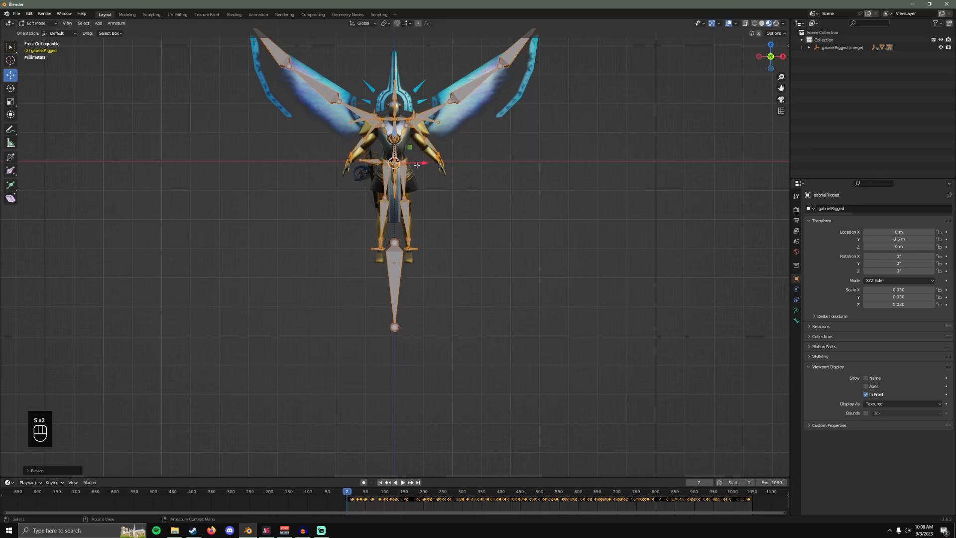
{"action": "key", "text": "s"}
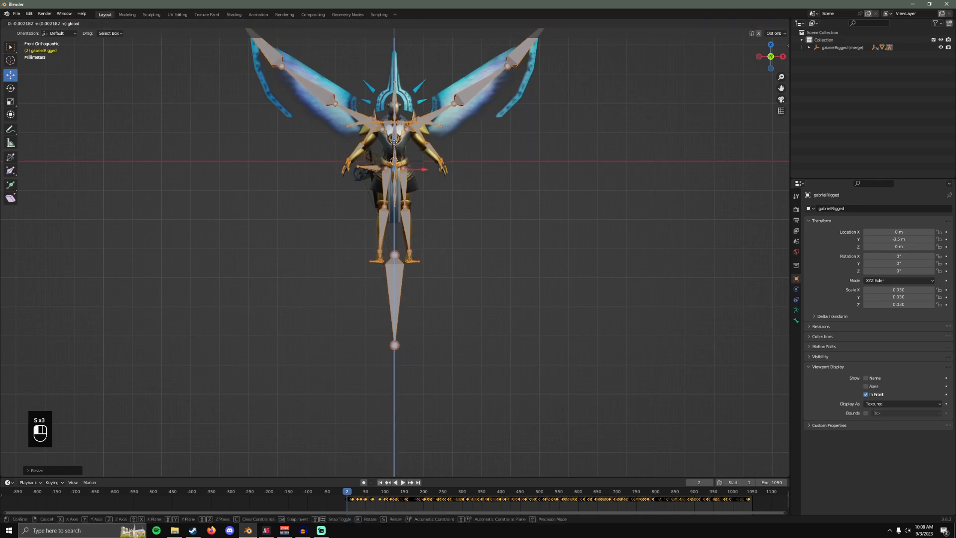
{"action": "mouse_move", "coordinate": [395, 171]}
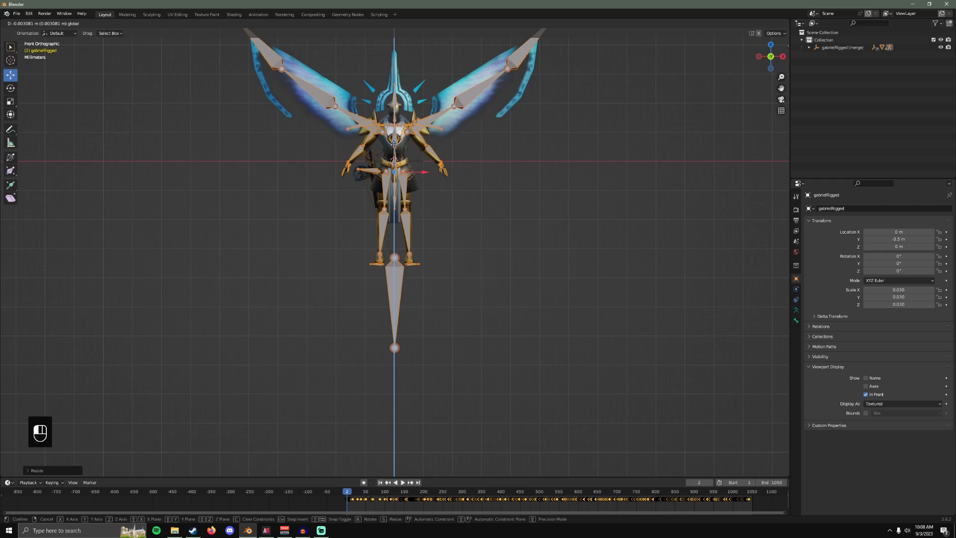
{"action": "key", "text": "s"}
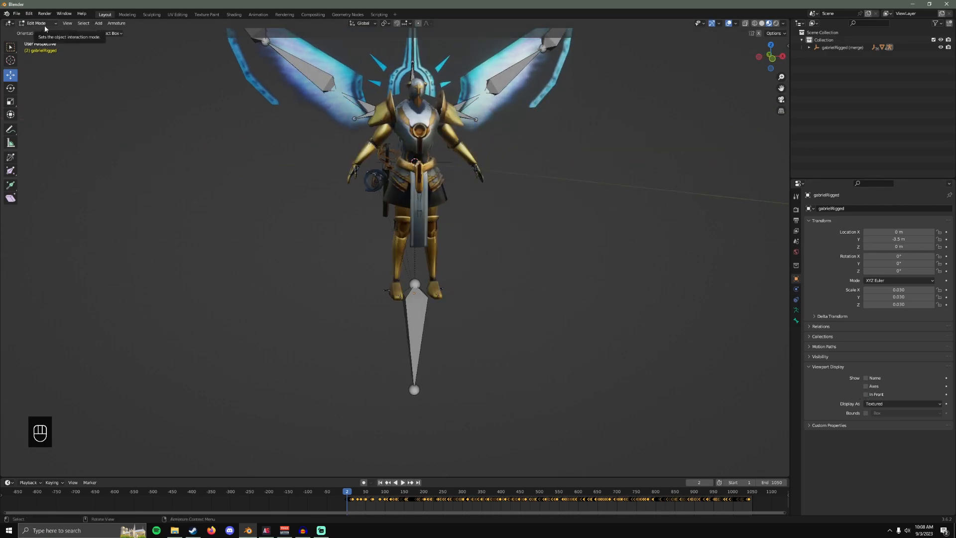
- Return to Object Mode, play the animation to check the rig and reset the frame near the start
{"action": "left_click", "coordinate": [37, 24]}
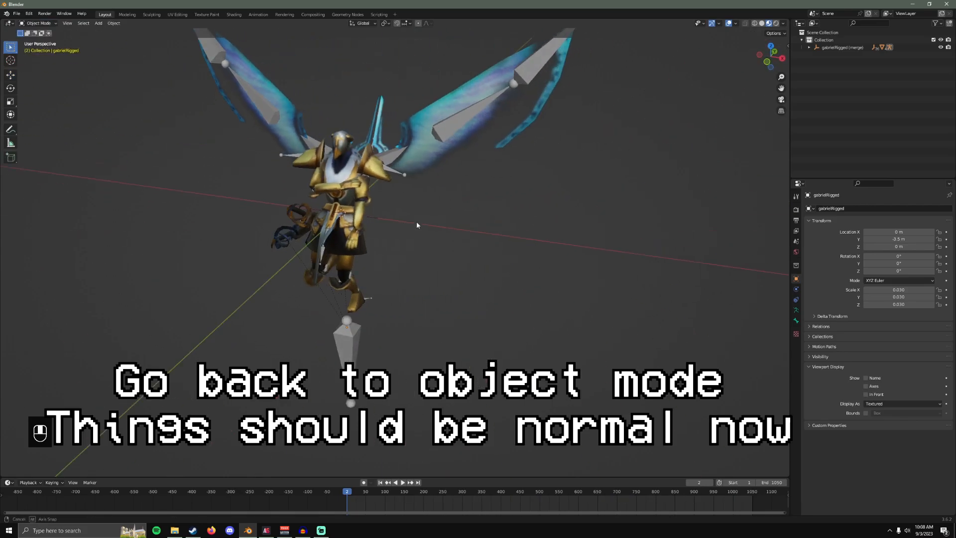
{"action": "key", "text": "space"}
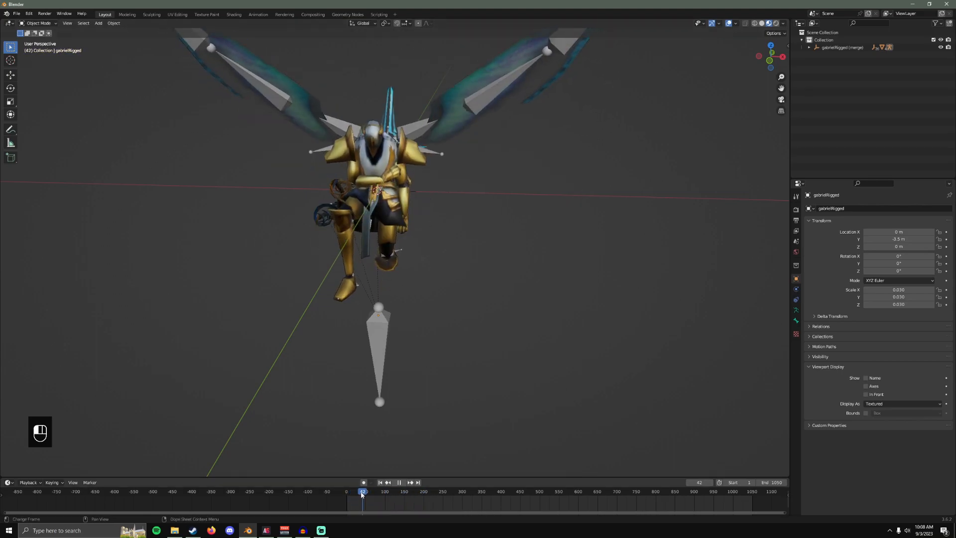
{"action": "left_click", "coordinate": [347, 492]}
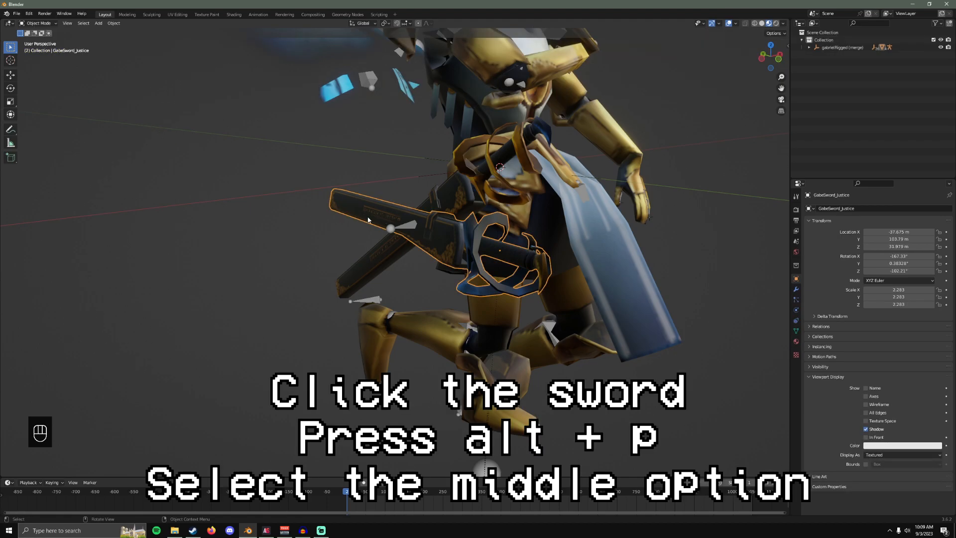
{"action": "mouse_move", "coordinate": [380, 214]}
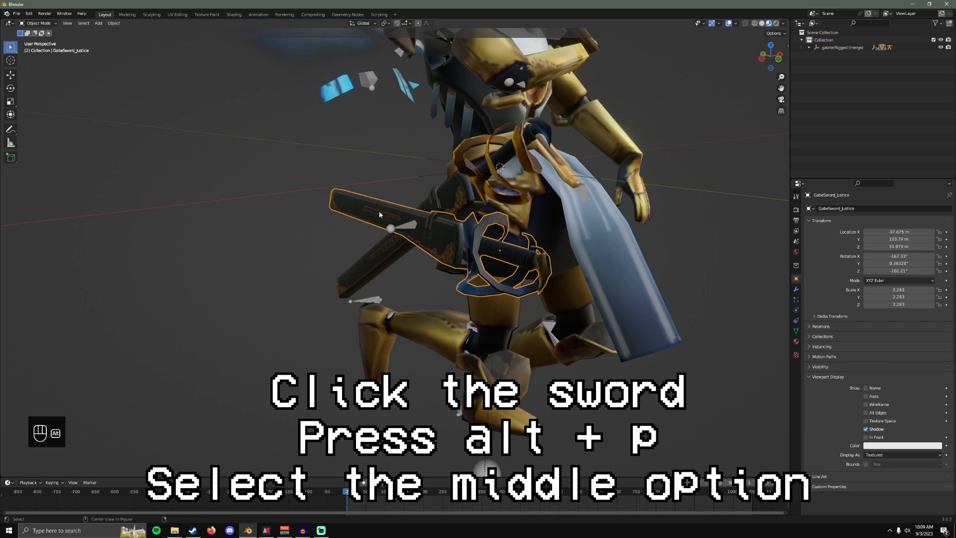
- Clear parent on GabeSword_Justice and GabeSword_Splendor with Clear and Keep Transformation
{"action": "key", "text": "alt+p"}
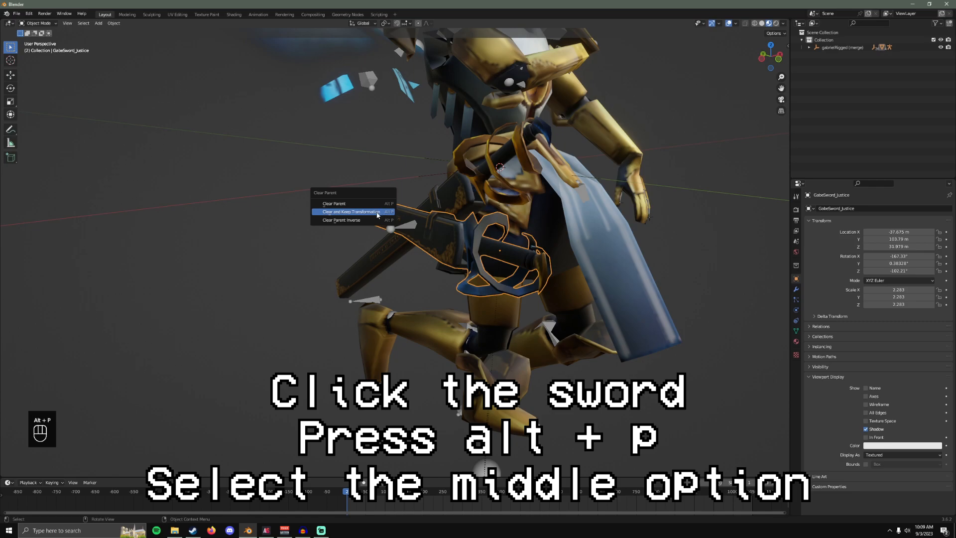
{"action": "left_click", "coordinate": [350, 212]}
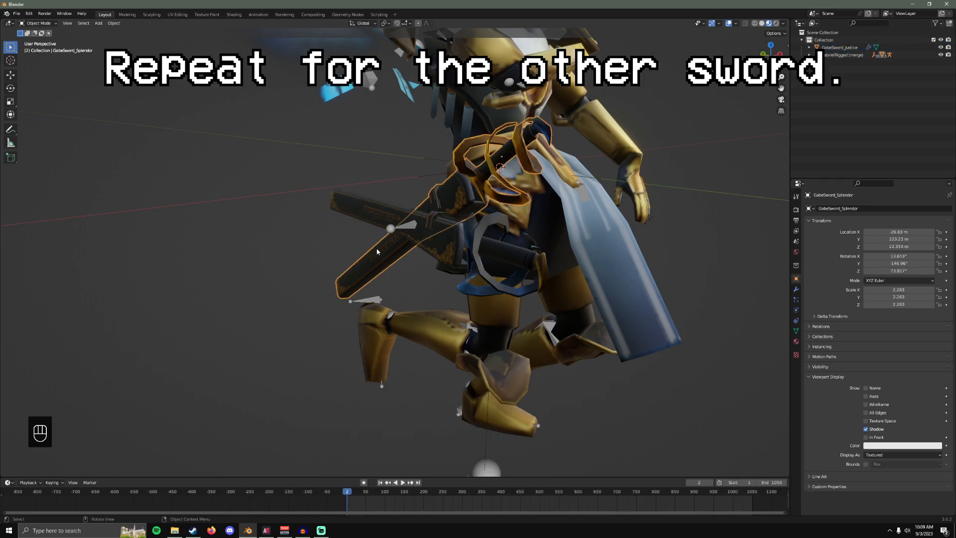
{"action": "key", "text": "alt+p"}
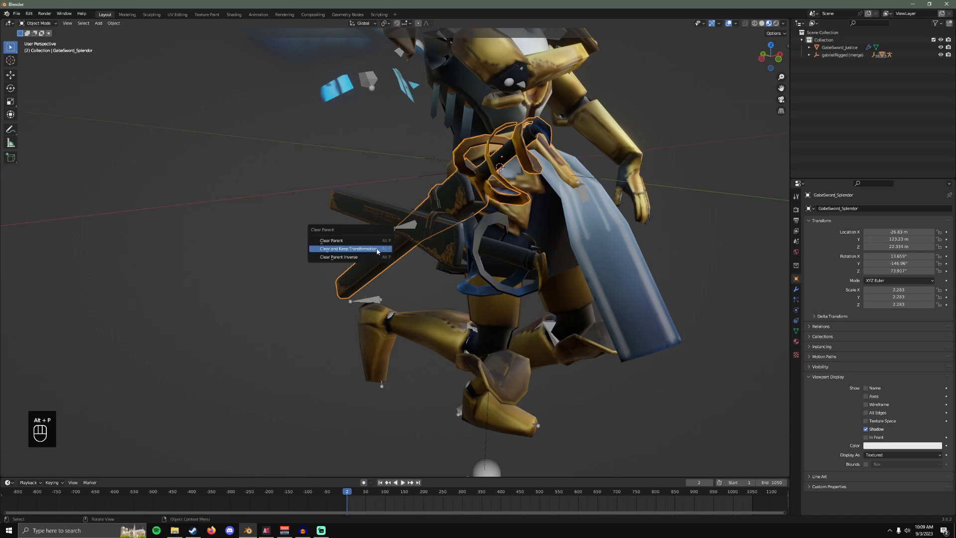
{"action": "left_click", "coordinate": [347, 249]}
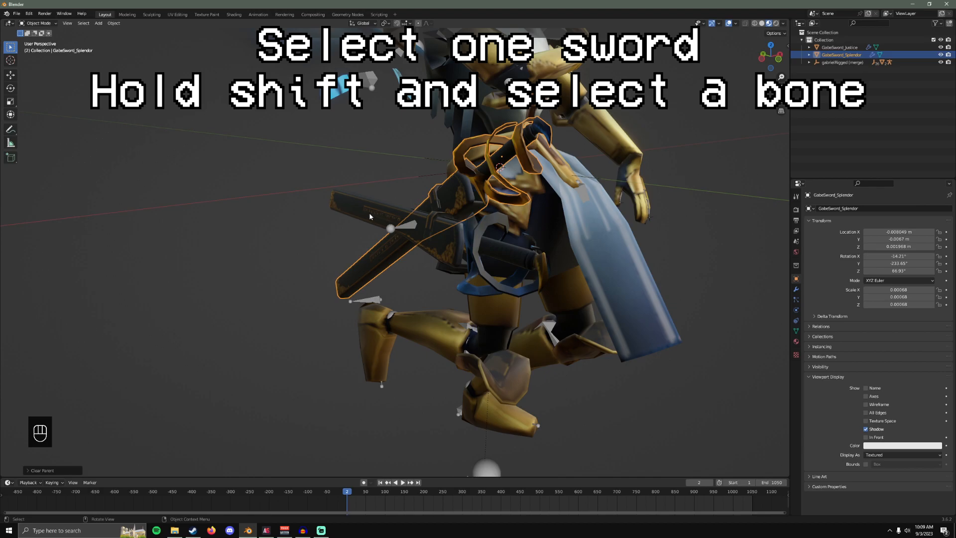
- Parent GabeSword_Splendor to its bone of the gabrielRigged armature via Pose Mode and Ctrl+P > Bone
{"action": "key", "text": "shift"}
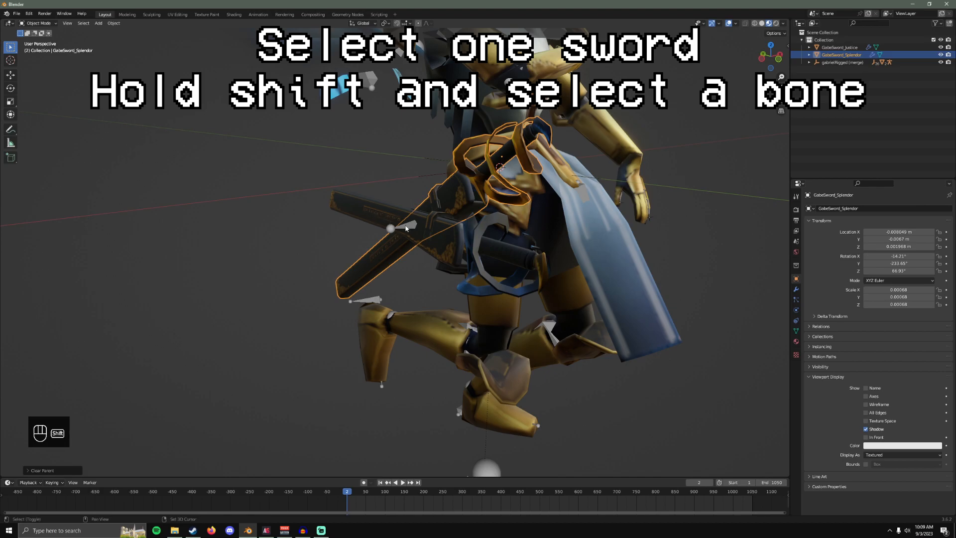
{"action": "left_click", "coordinate": [442, 356]}
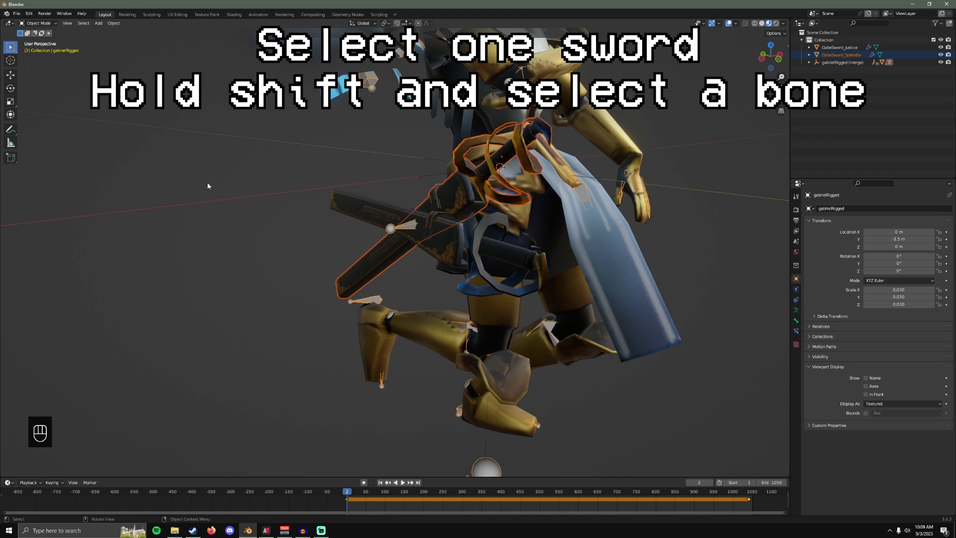
{"action": "left_click", "coordinate": [38, 24]}
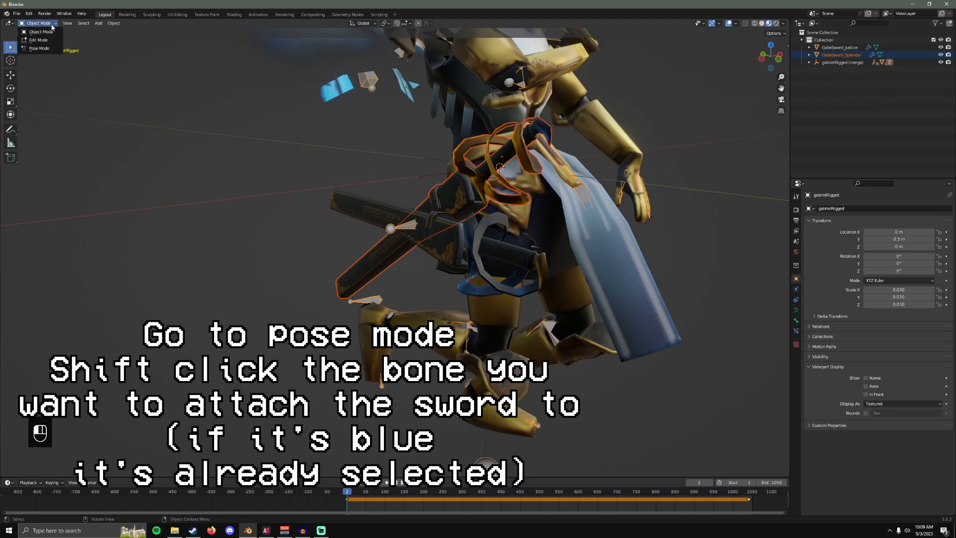
{"action": "left_click", "coordinate": [39, 49]}
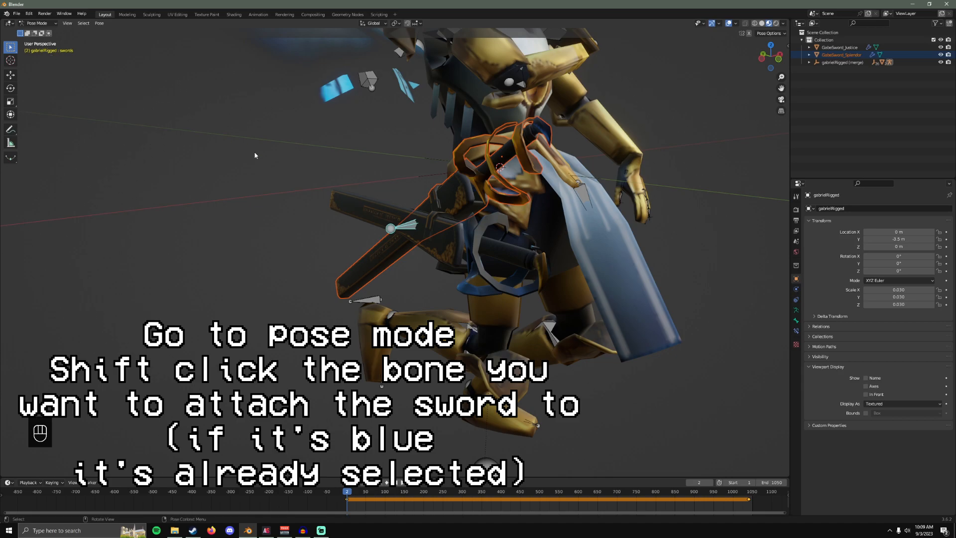
{"action": "mouse_move", "coordinate": [408, 228]}
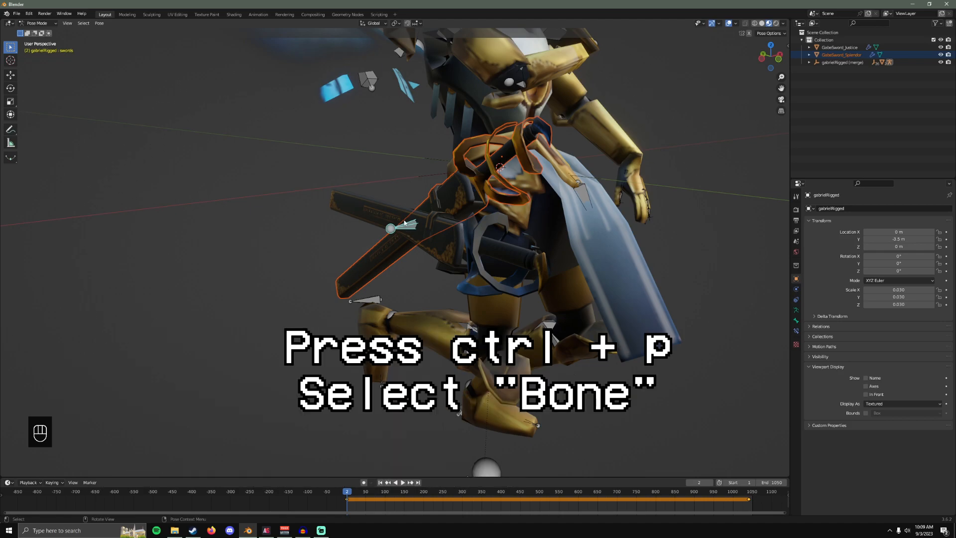
{"action": "key", "text": "ctrl+p"}
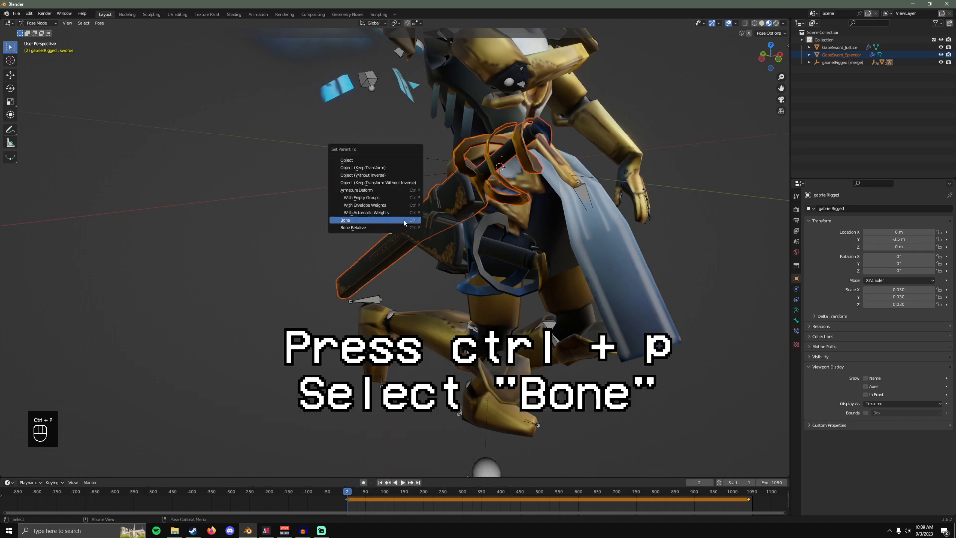
{"action": "mouse_move", "coordinate": [352, 223]}
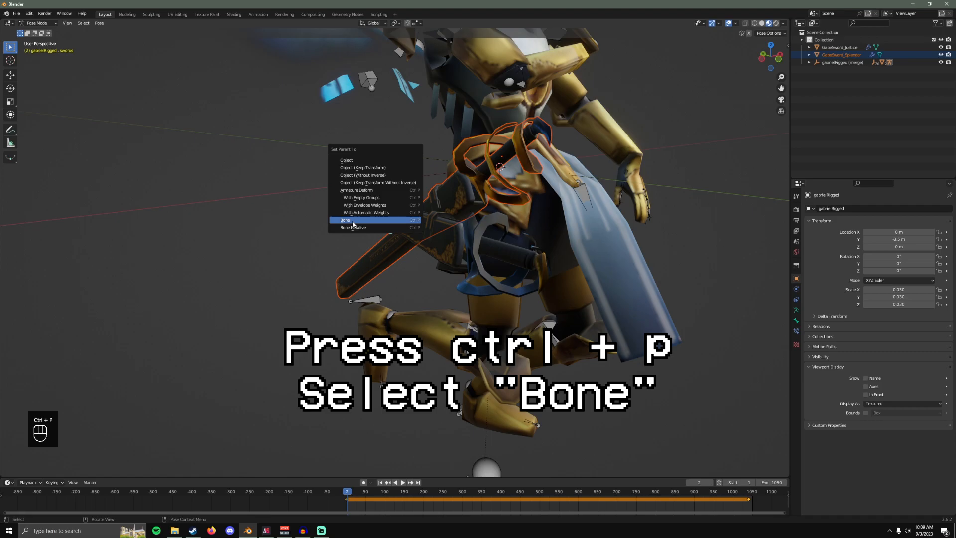
{"action": "left_click", "coordinate": [345, 219]}
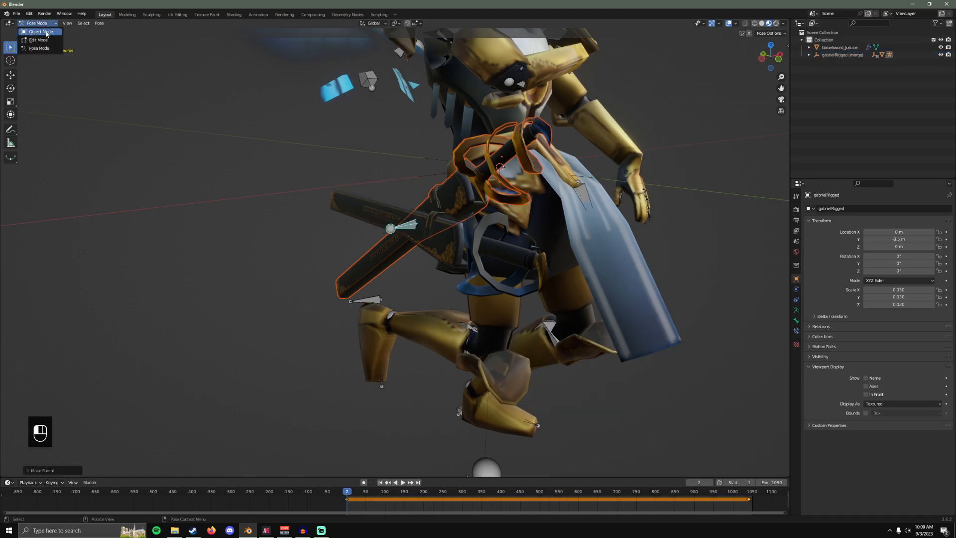
- Parent GabeSword_Justice to its bone of the armature the same way with Ctrl+P > Bone
{"action": "left_click", "coordinate": [39, 32]}
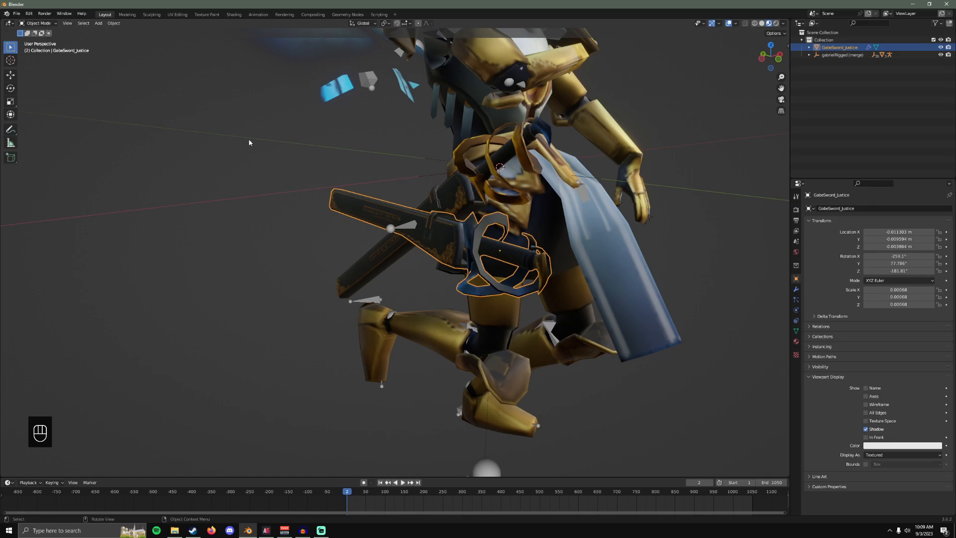
{"action": "left_click", "coordinate": [390, 229]}
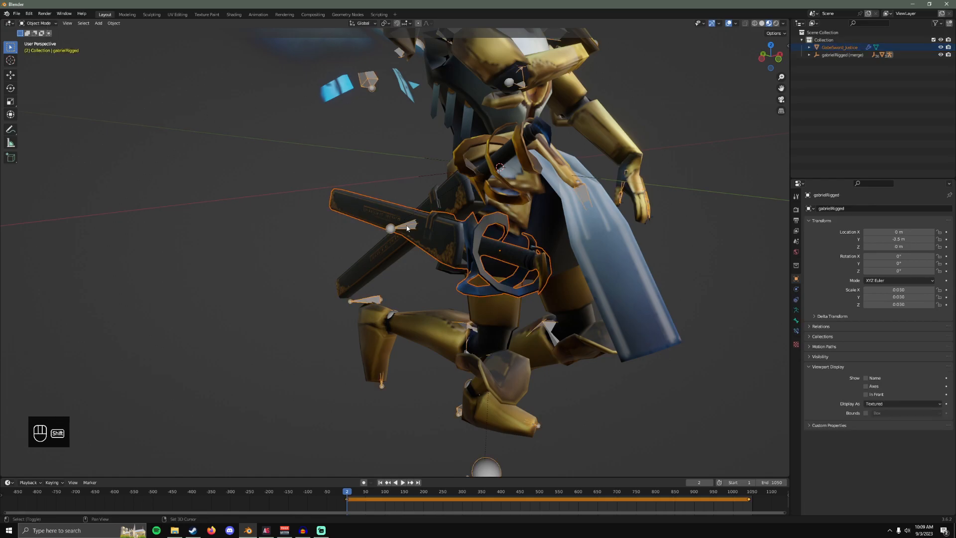
{"action": "left_click", "coordinate": [38, 24]}
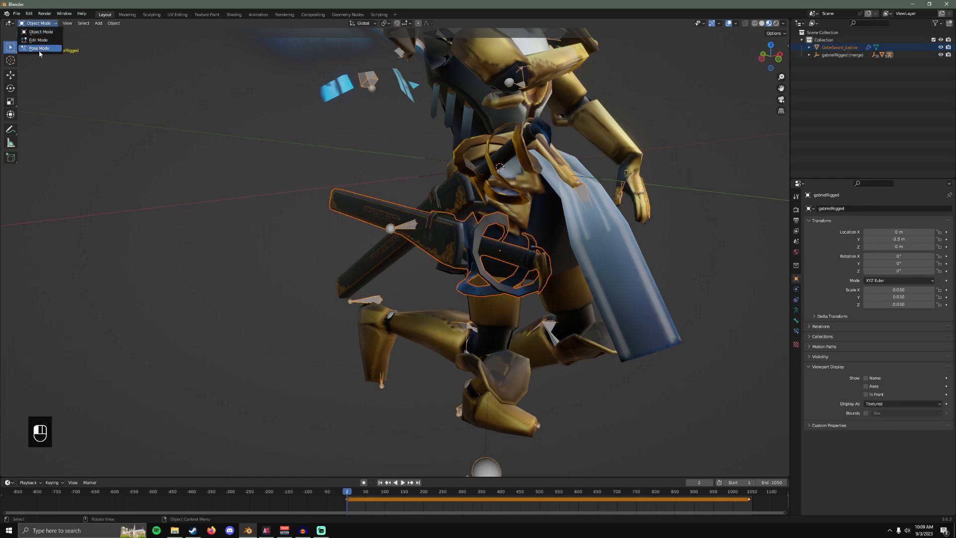
{"action": "left_click", "coordinate": [38, 48]}
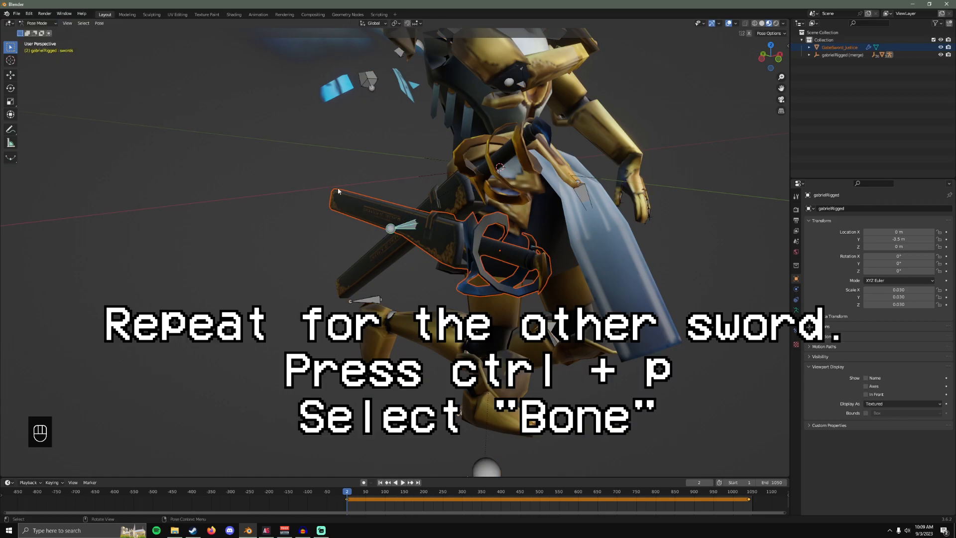
{"action": "key", "text": "ctrl+p"}
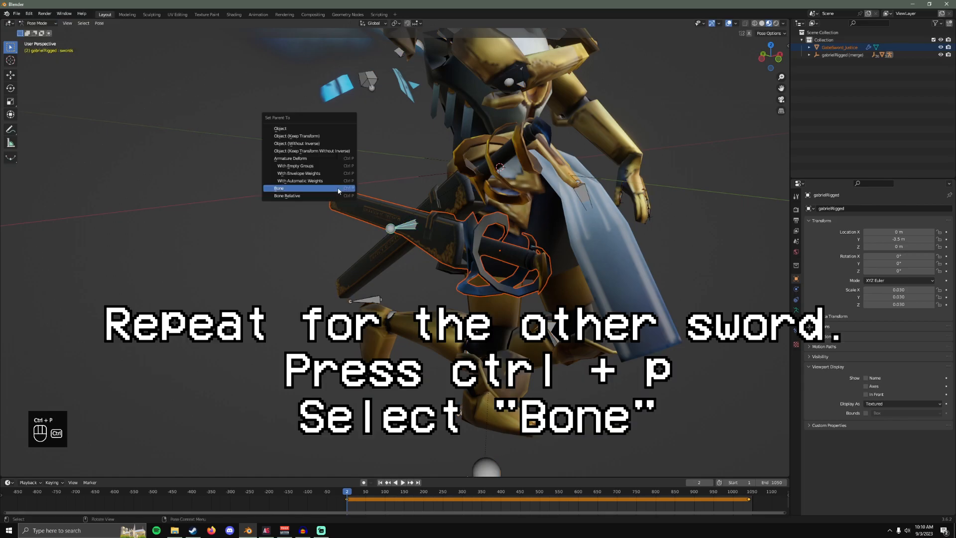
{"action": "left_click", "coordinate": [280, 188]}
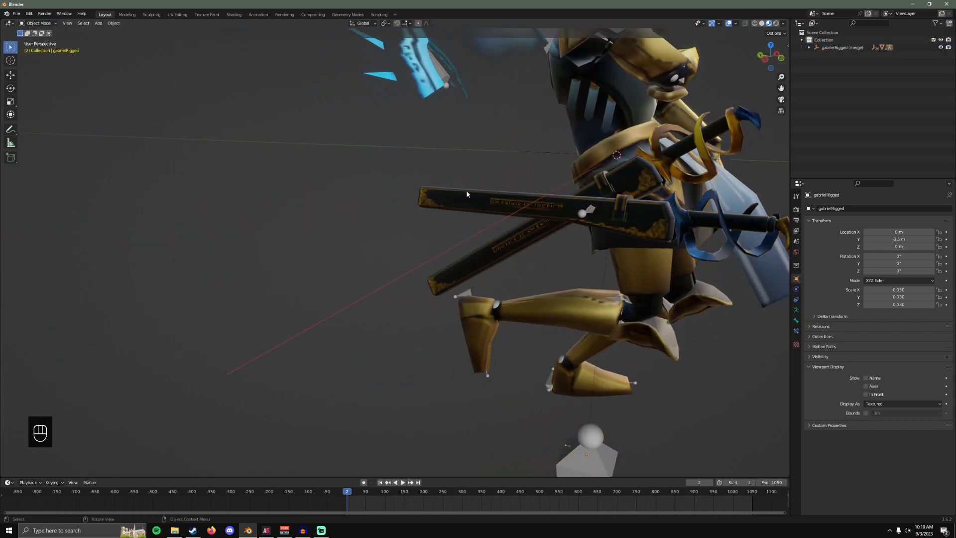
- Play the timeline to confirm both swords follow the skeleton
{"action": "key", "text": "space"}
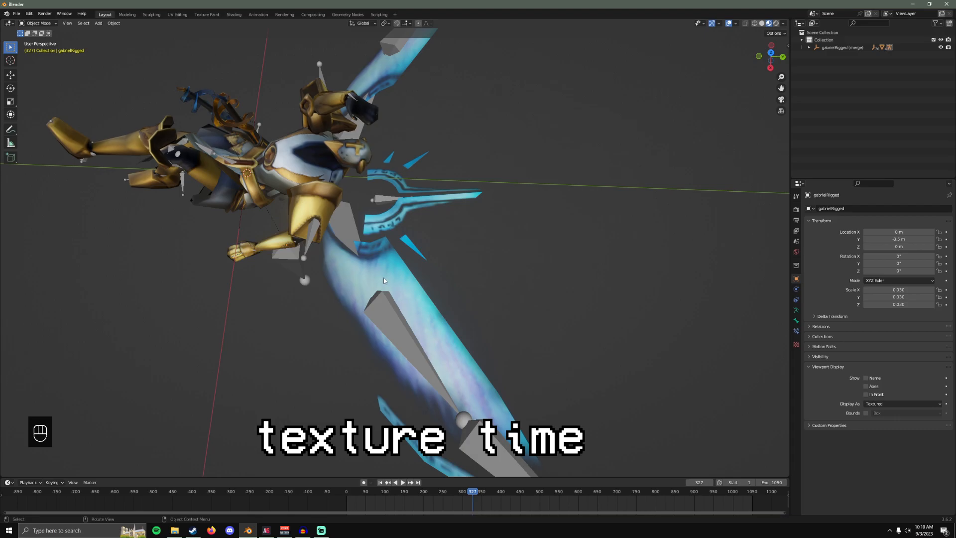
{"action": "mouse_move", "coordinate": [378, 223]}
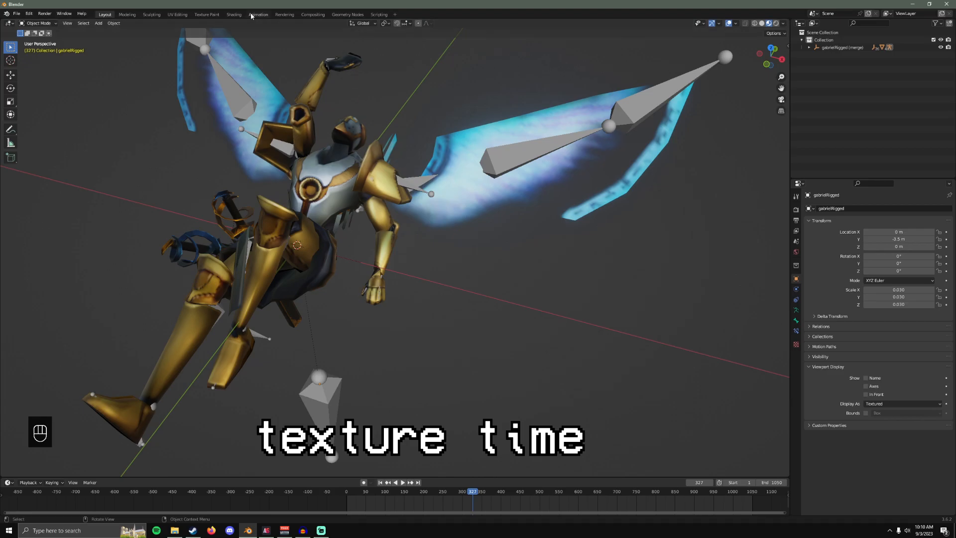
{"action": "mouse_move", "coordinate": [239, 16]}
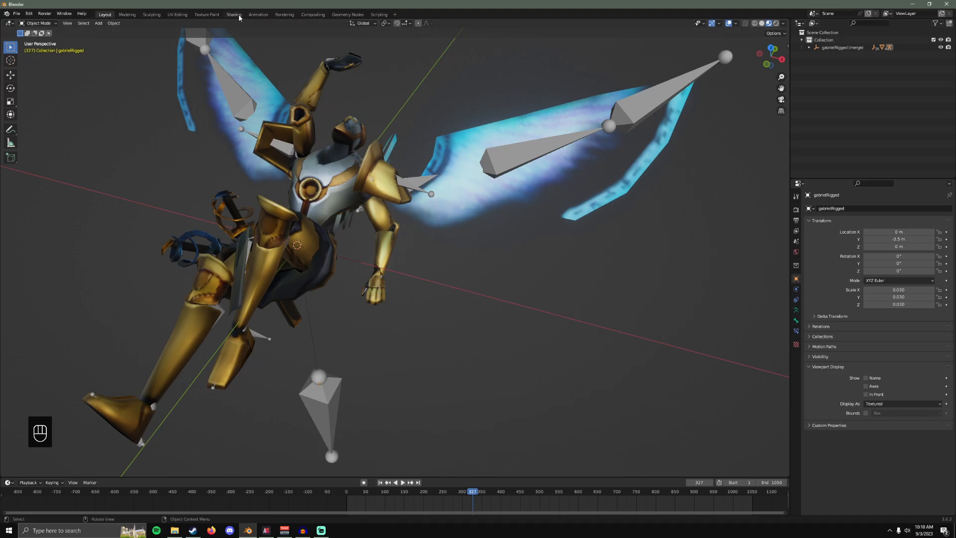
- In the Shading workspace, set the body's T_Gabriel2.png texture interpolation to Closest
{"action": "left_click", "coordinate": [234, 14]}
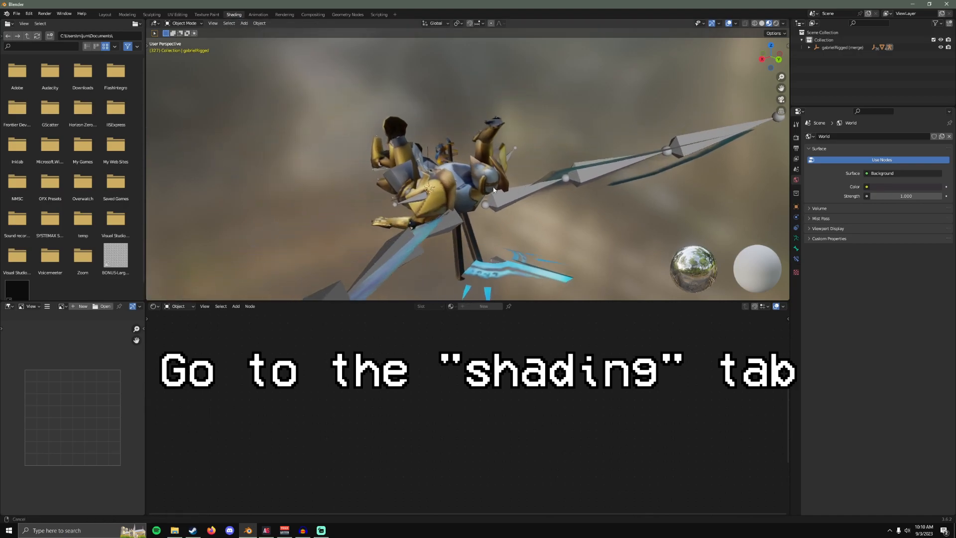
{"action": "left_click", "coordinate": [439, 183]}
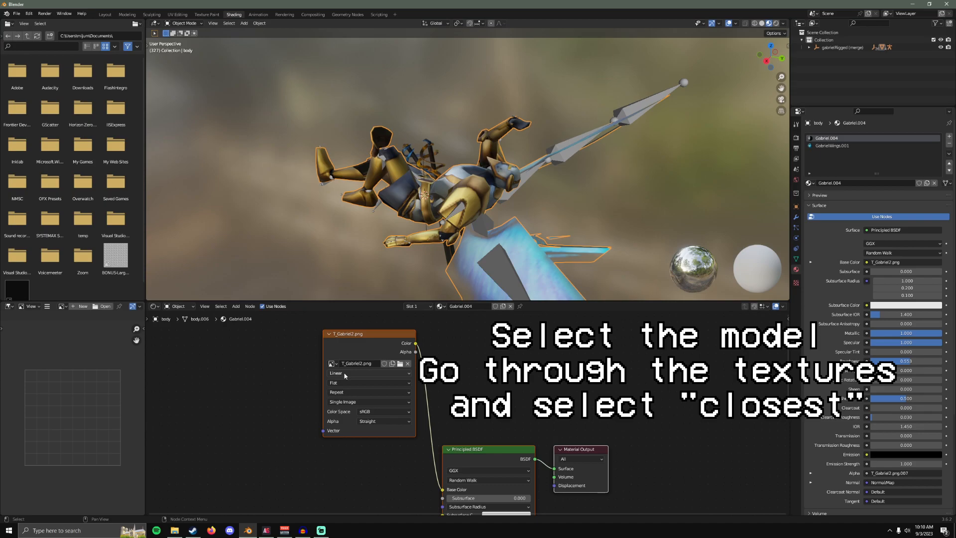
{"action": "left_click", "coordinate": [369, 372]}
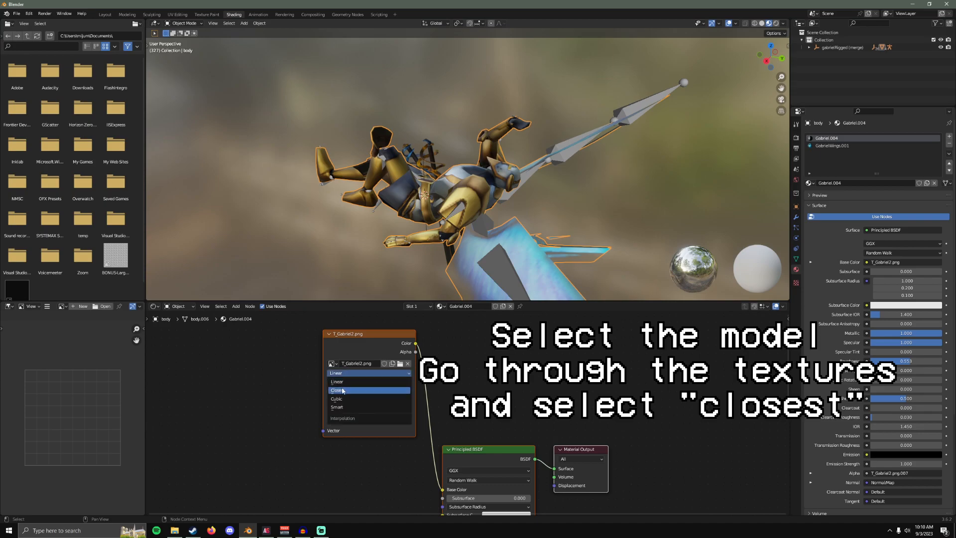
{"action": "left_click", "coordinate": [336, 390]}
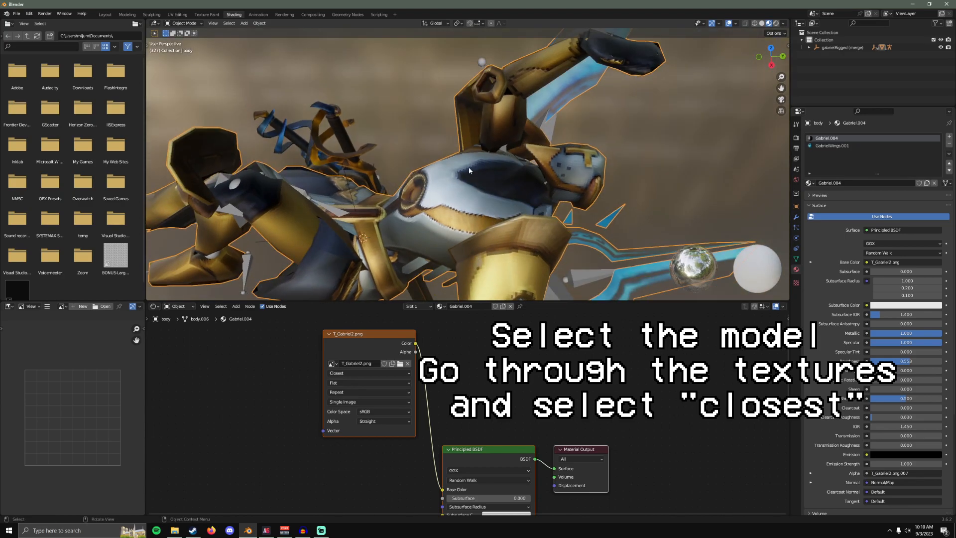
{"action": "mouse_move", "coordinate": [506, 237]}
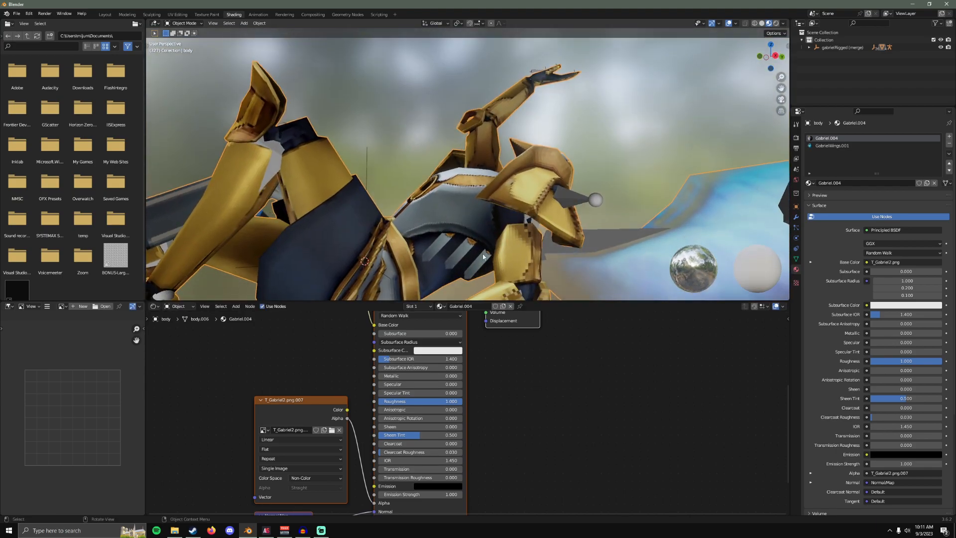
{"action": "mouse_move", "coordinate": [481, 230]}
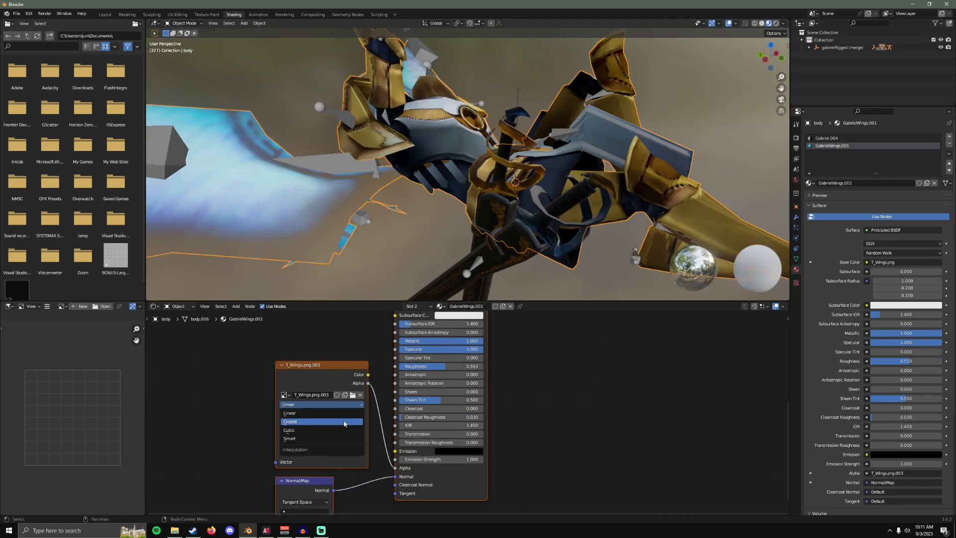
- Set the T_Wings and wing normal textures to Closest, then step through the sword's sheath material
{"action": "left_click", "coordinate": [291, 421]}
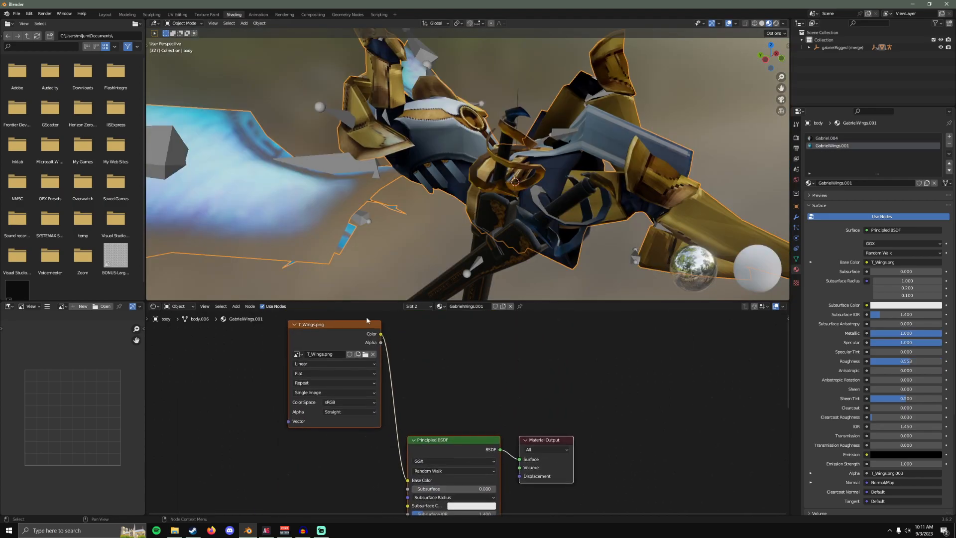
{"action": "left_click", "coordinate": [335, 364]}
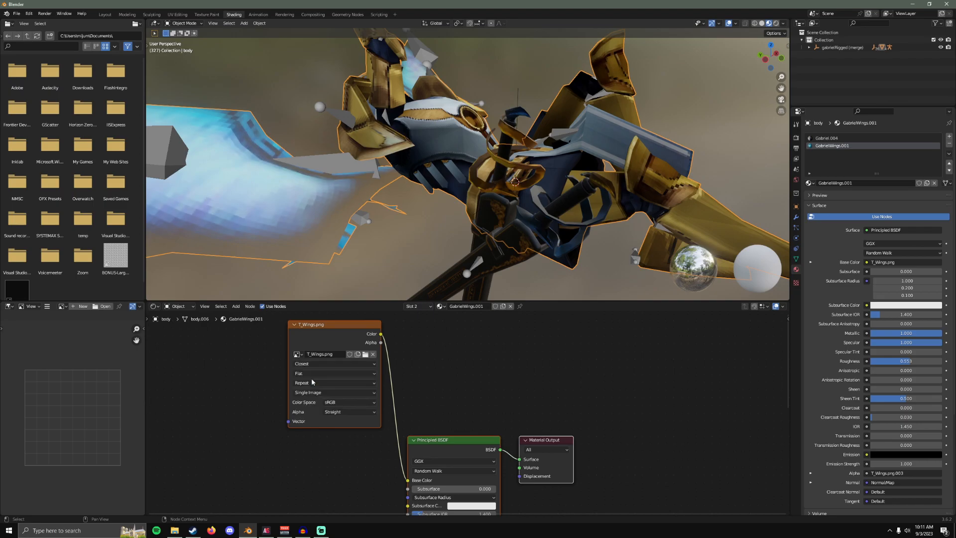
{"action": "mouse_move", "coordinate": [500, 262]}
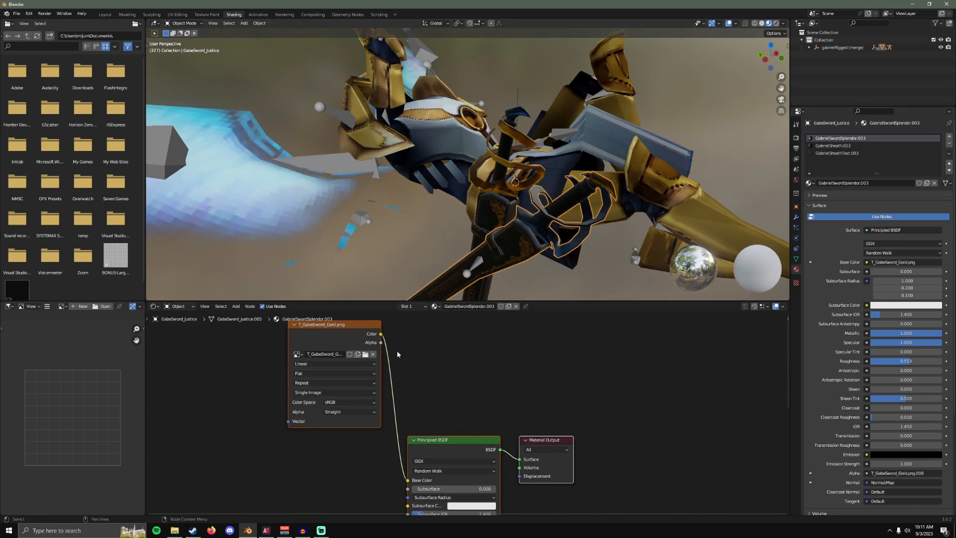
{"action": "left_click", "coordinate": [333, 364]}
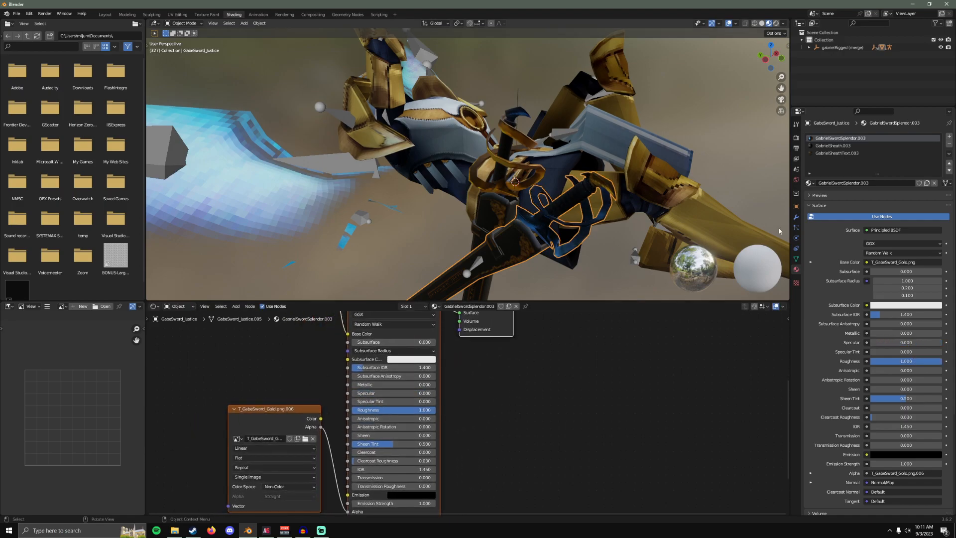
{"action": "left_click", "coordinate": [834, 145]}
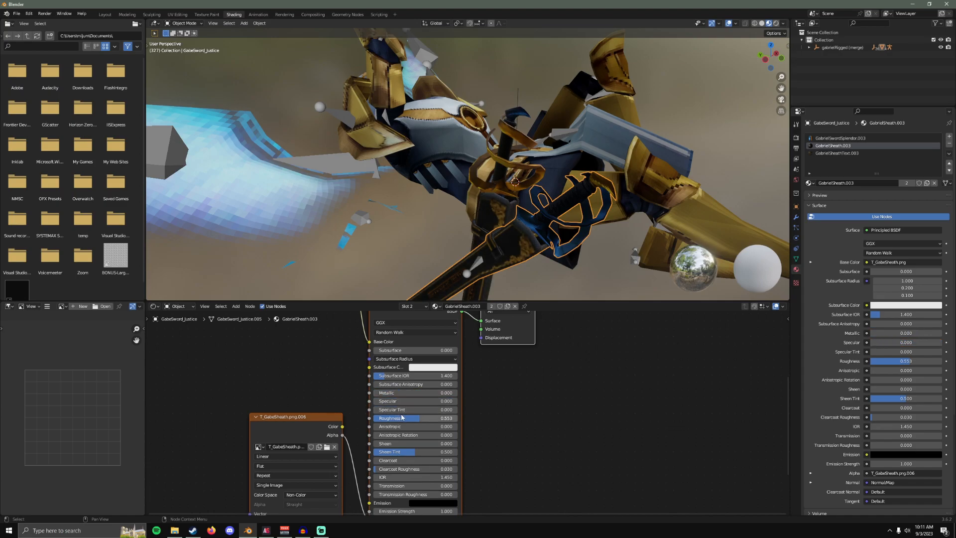
{"action": "left_click", "coordinate": [295, 456]}
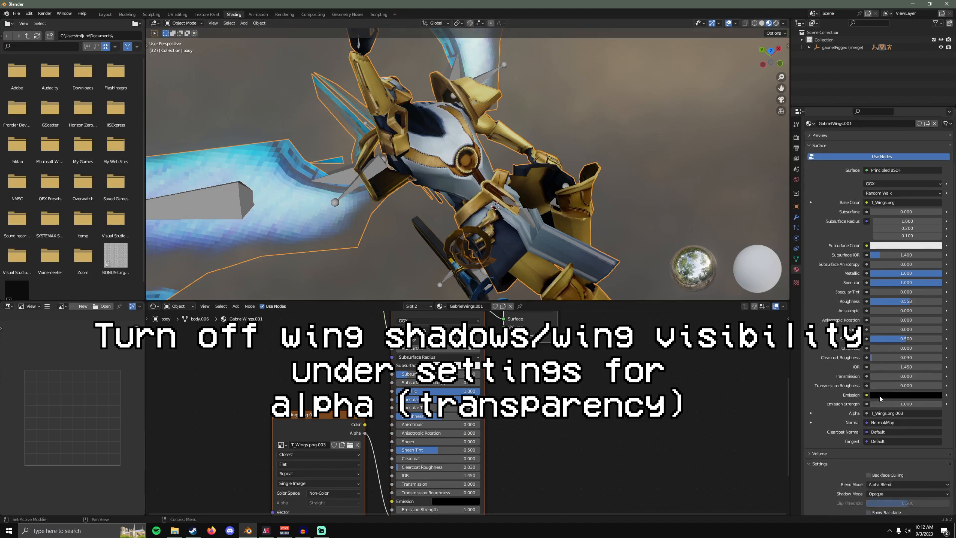
- Set the wing material's Shadow Mode to None so the wings cast no shadows
{"action": "scroll", "scroll_direction": "down", "scroll_amount": 3}
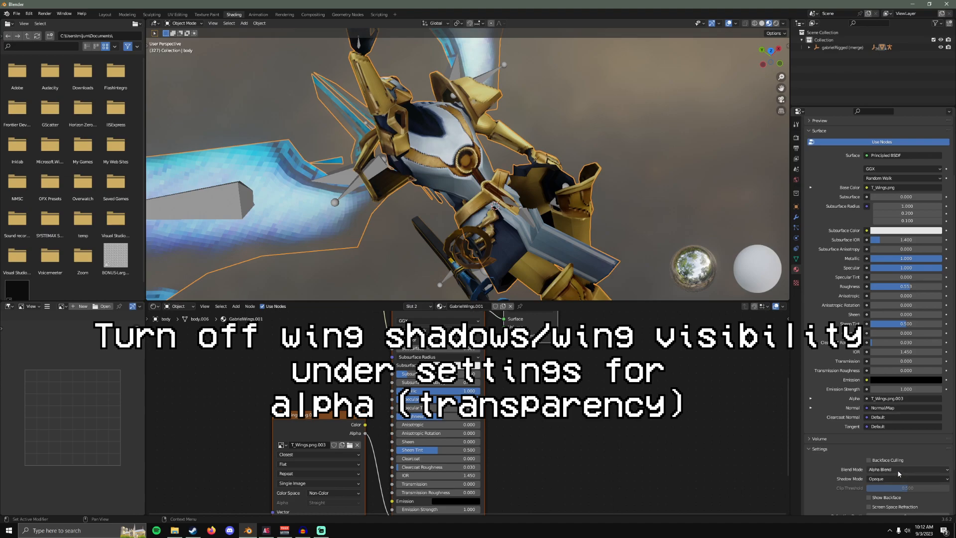
{"action": "left_click", "coordinate": [907, 478]}
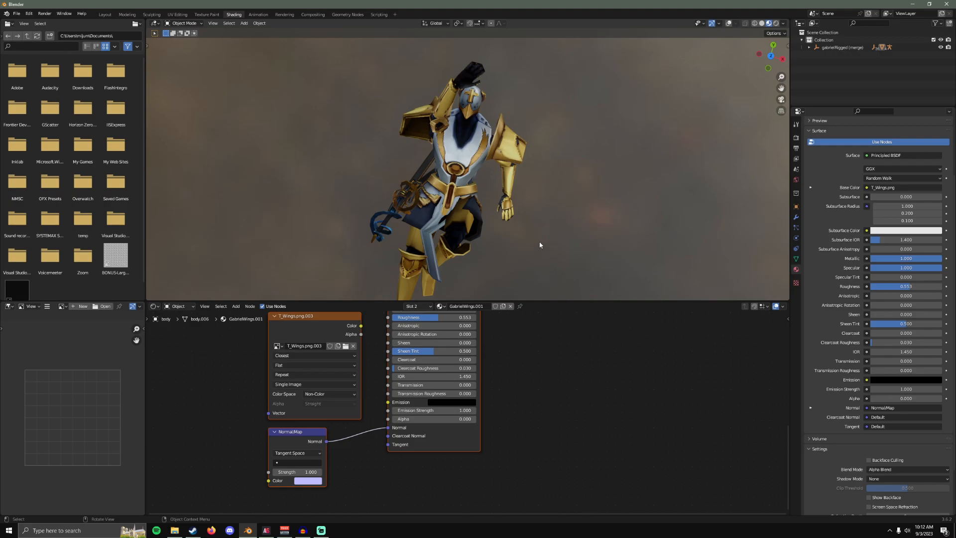
- In Output Properties set the frame rate to 30 fps and play the animation
{"action": "left_click", "coordinate": [104, 14]}
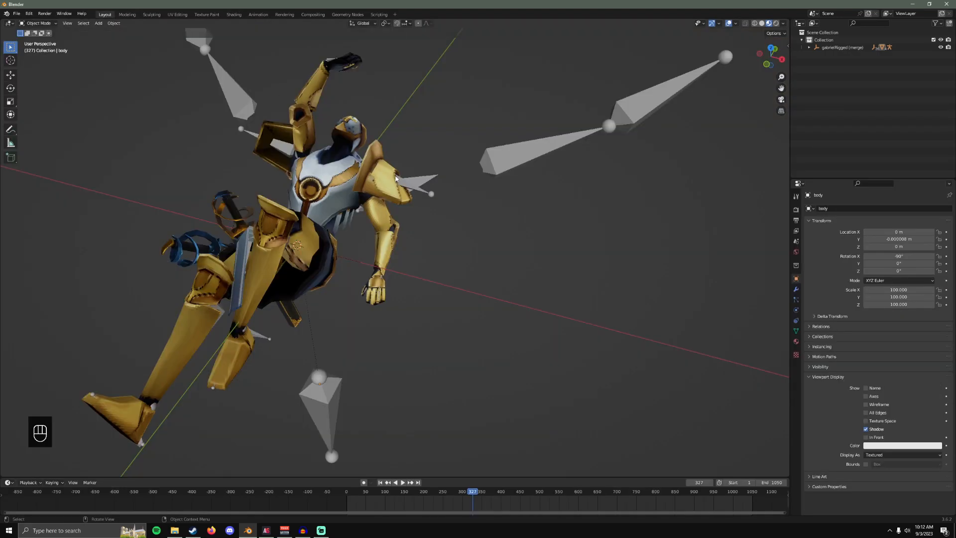
{"action": "left_click", "coordinate": [796, 209]}
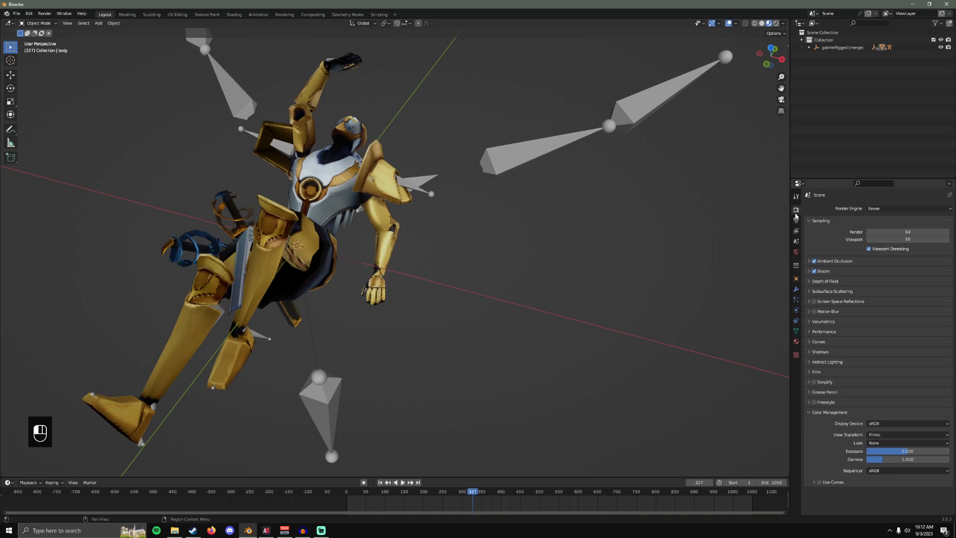
{"action": "left_click", "coordinate": [796, 221]}
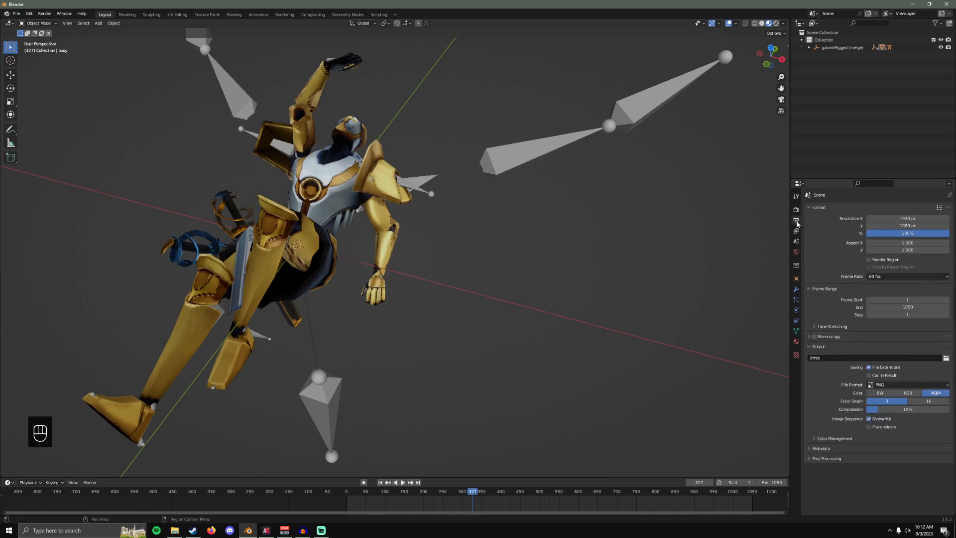
{"action": "left_click", "coordinate": [907, 275]}
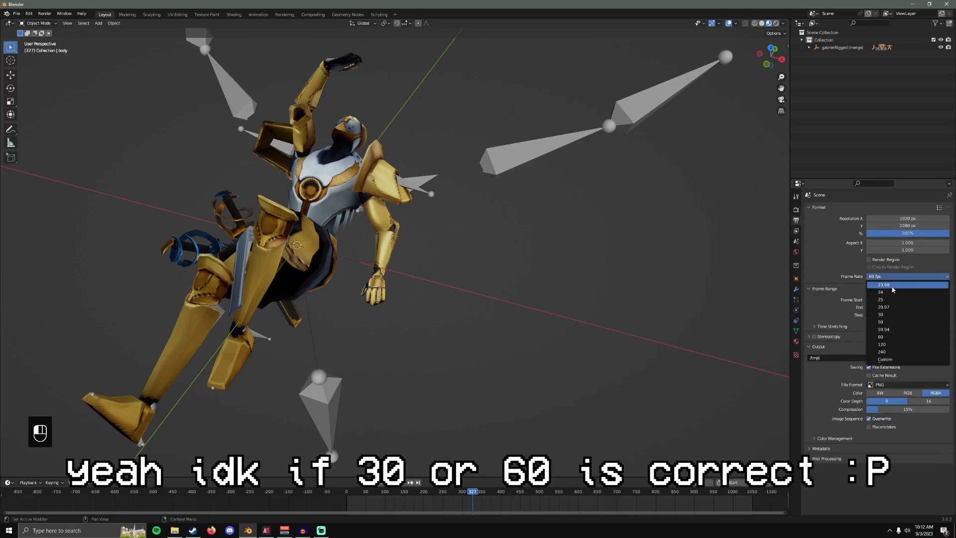
{"action": "left_click", "coordinate": [882, 315]}
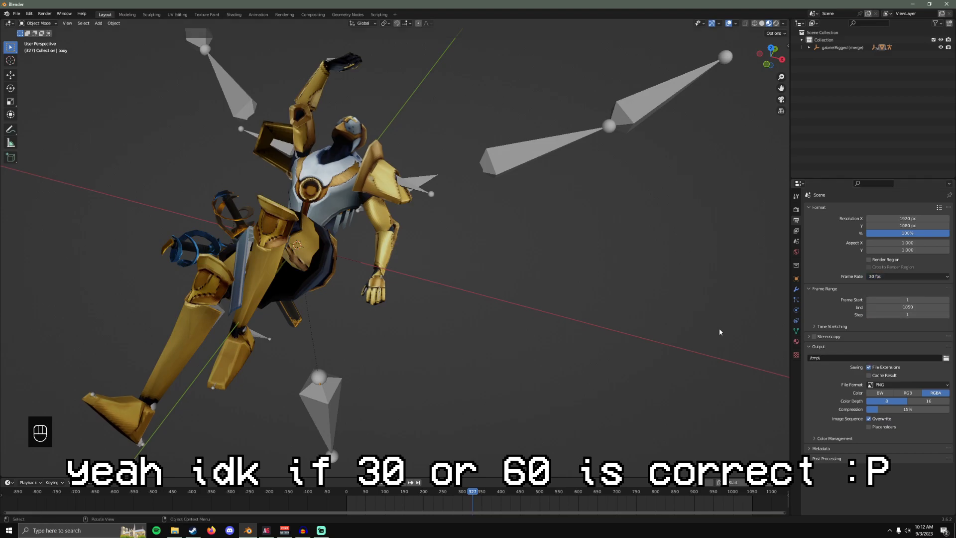
{"action": "key", "text": "space"}
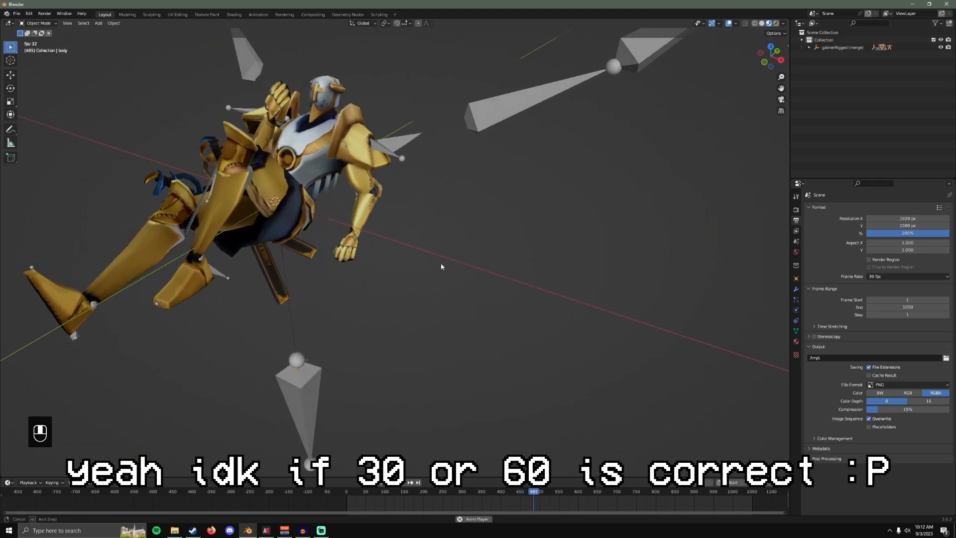
- Change the scene frame rate back to 60 fps
{"action": "left_click", "coordinate": [908, 276]}
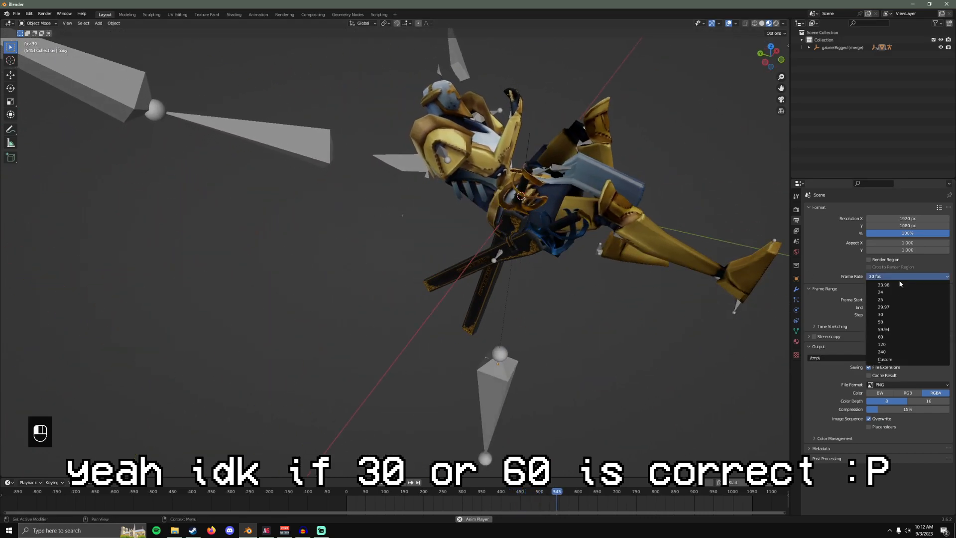
{"action": "left_click", "coordinate": [880, 336]}
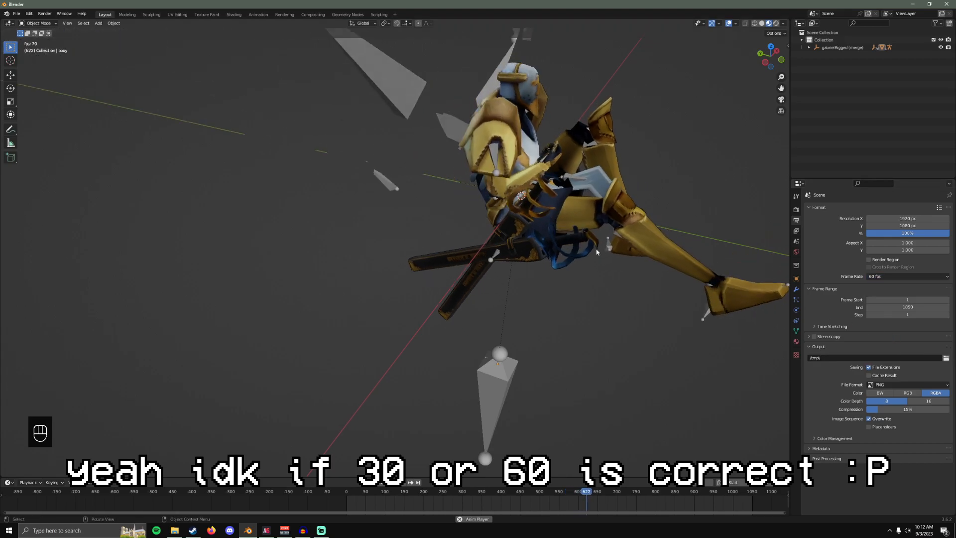